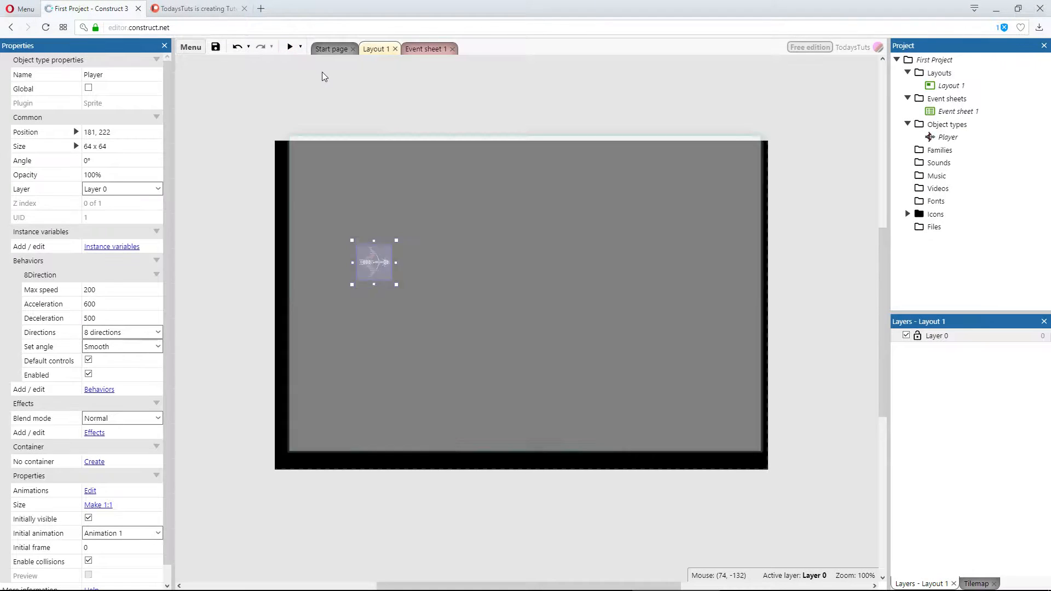
Step: Preview the game briefly, then select the Player ship sprite in the layout
click(289, 47)
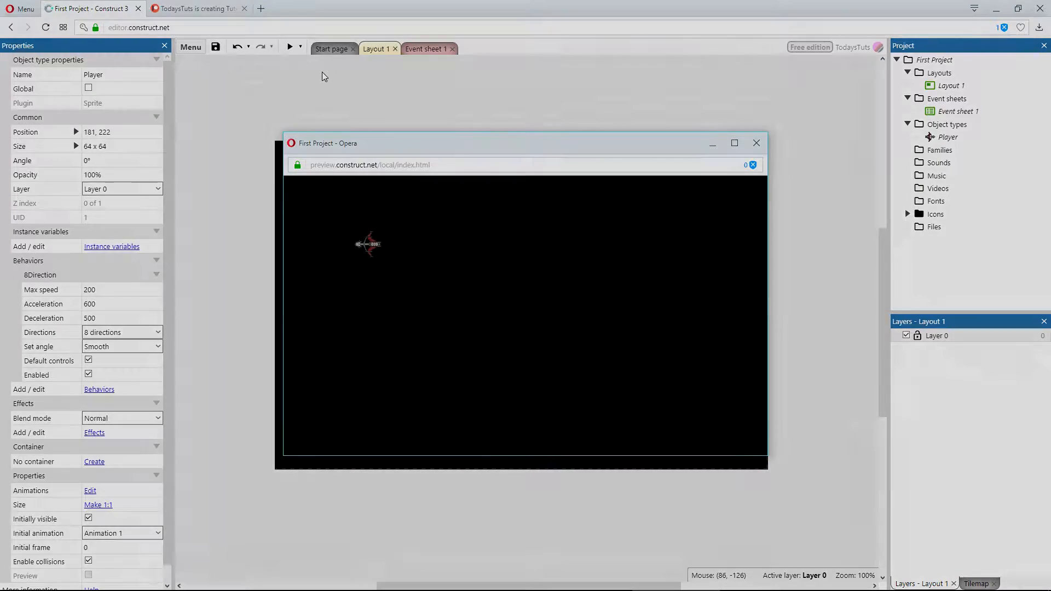
click(756, 142)
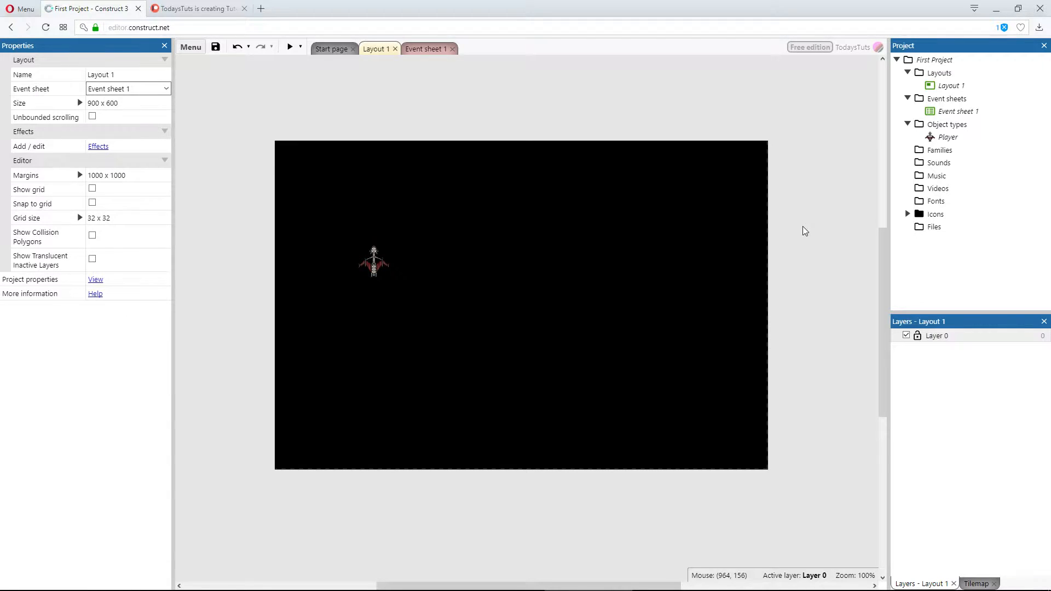
click(373, 261)
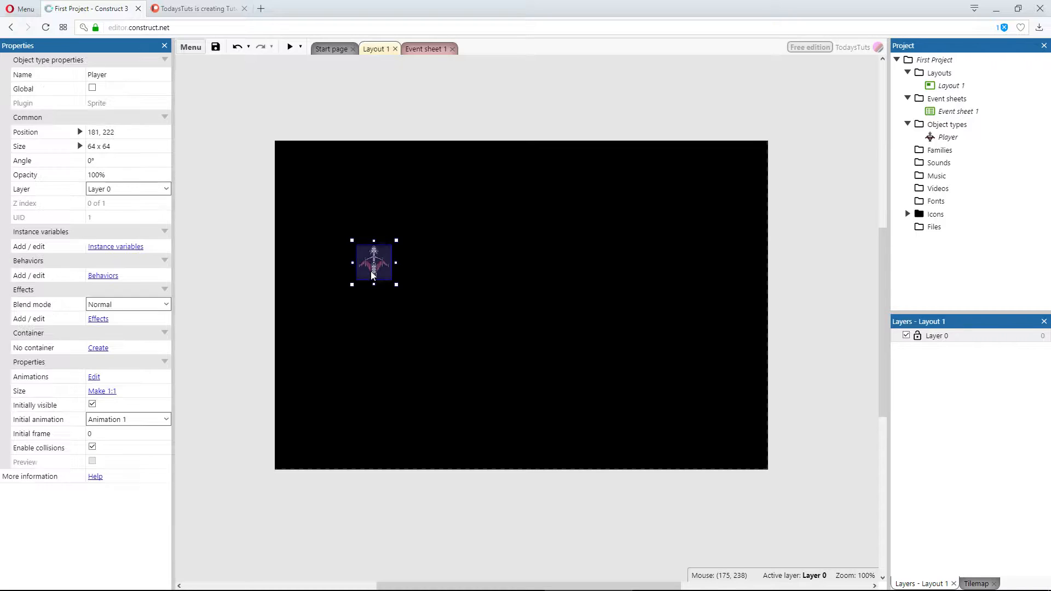
mouse_move(241, 276)
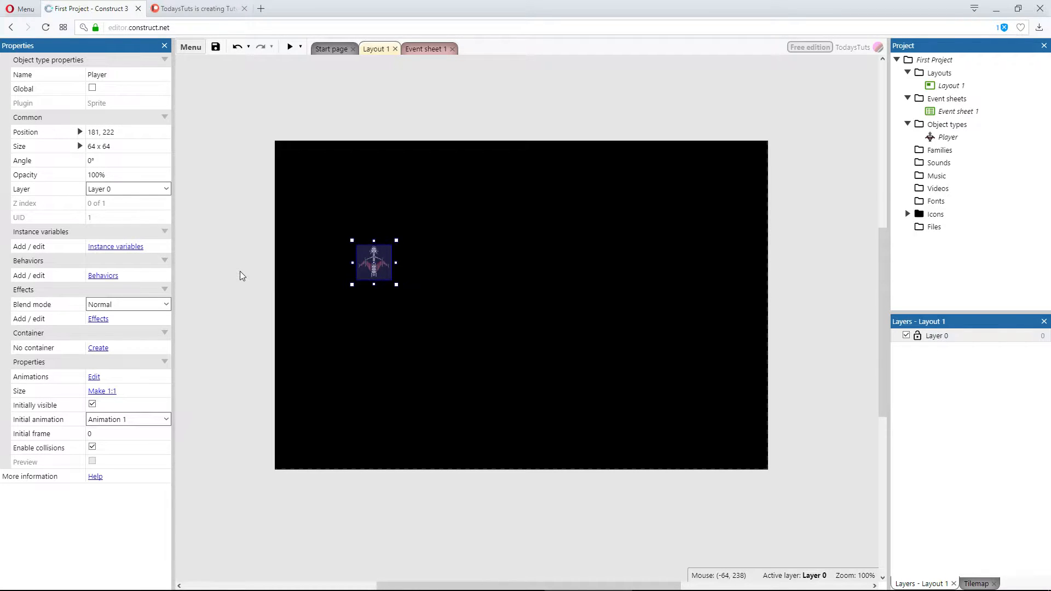
mouse_move(31, 268)
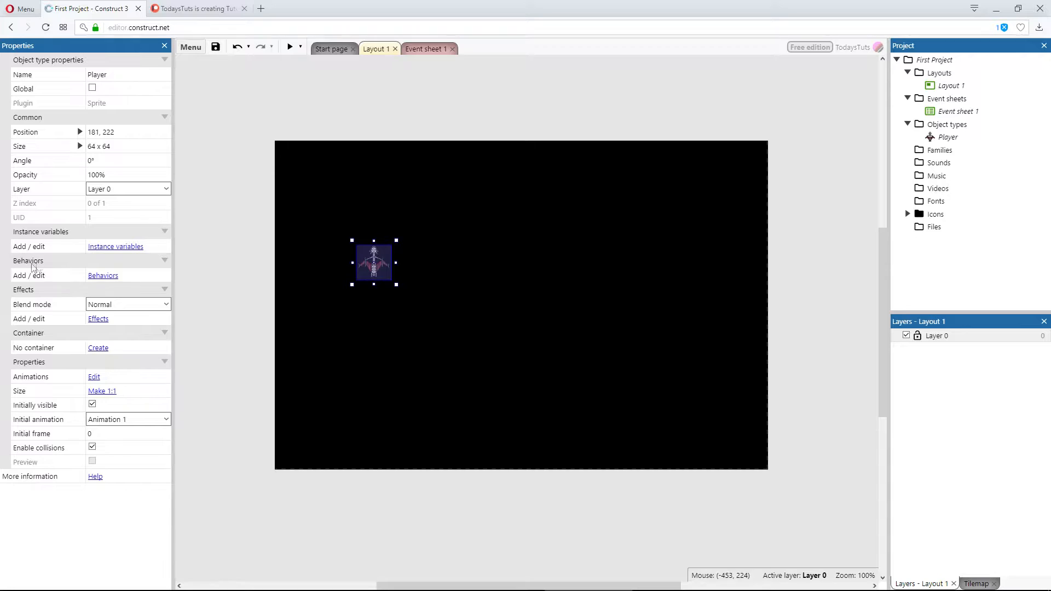
mouse_move(38, 265)
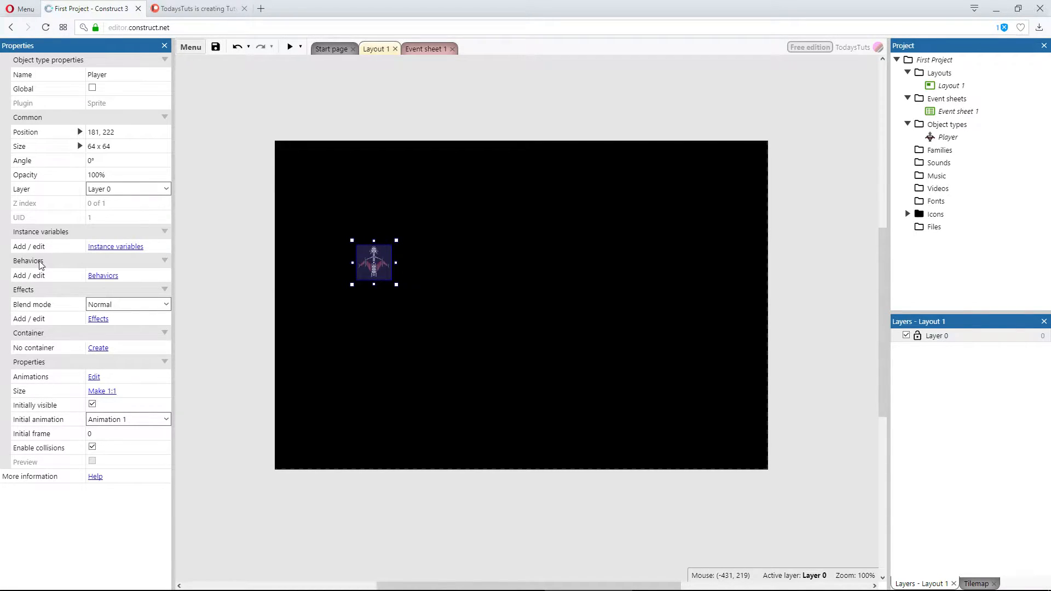
mouse_move(103, 275)
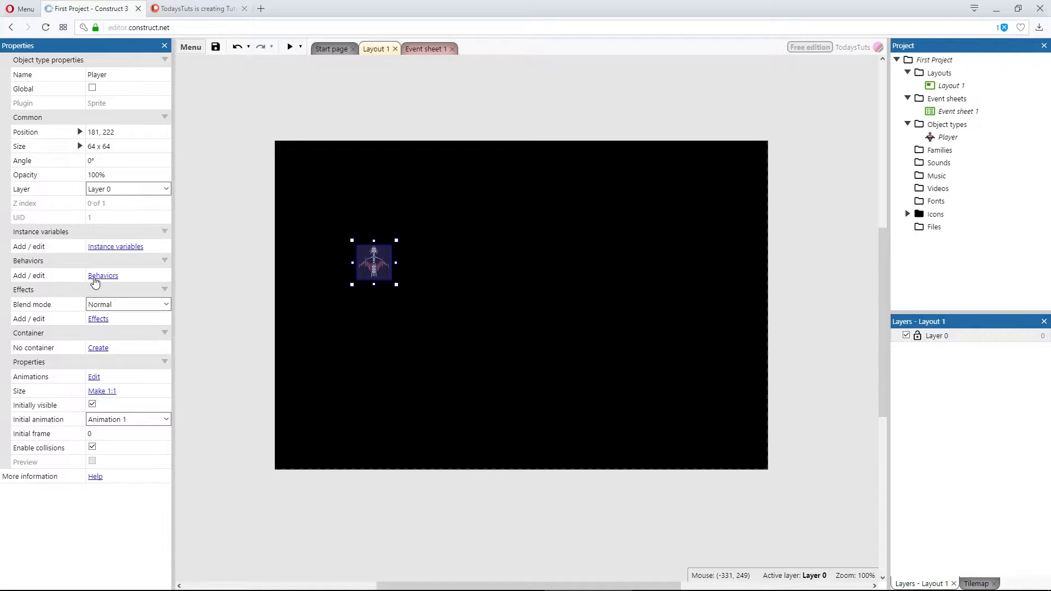
Step: Add the 8 Direction behaviour to the Player ship from its behaviours list
click(103, 275)
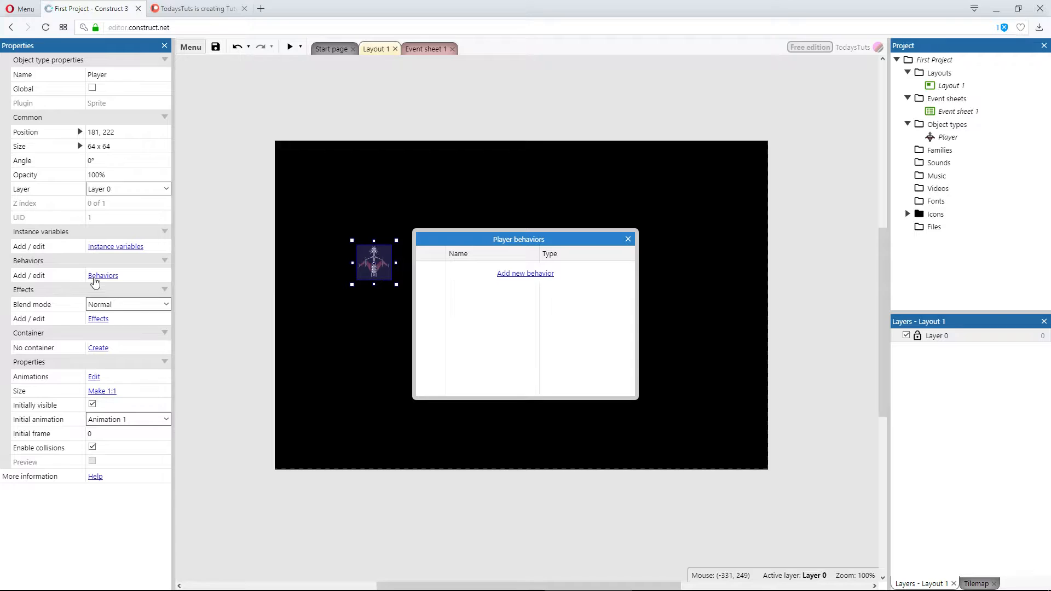
mouse_move(524, 274)
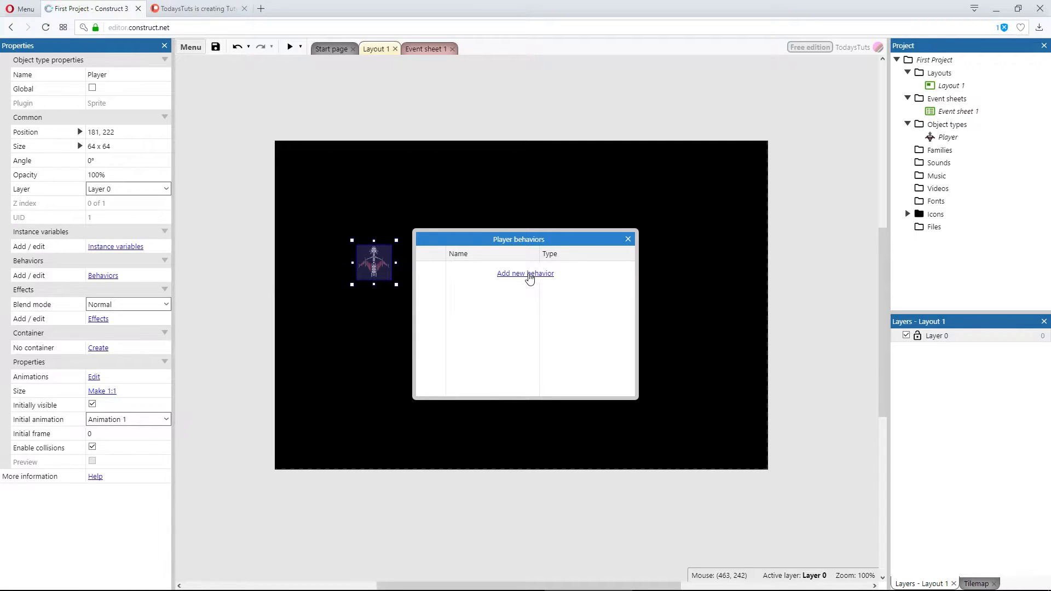
click(525, 273)
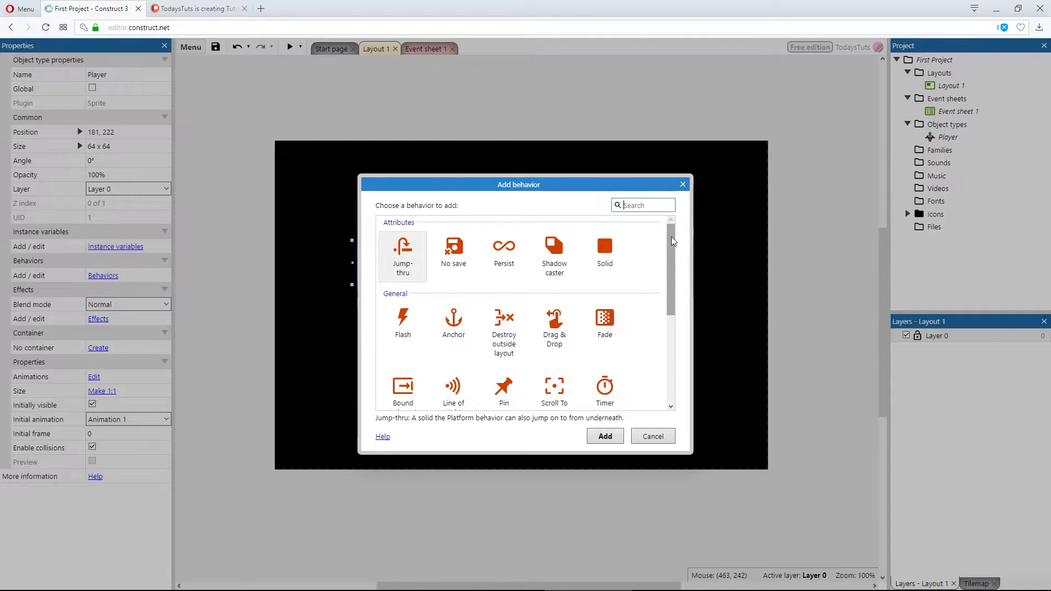
scroll(down, 3)
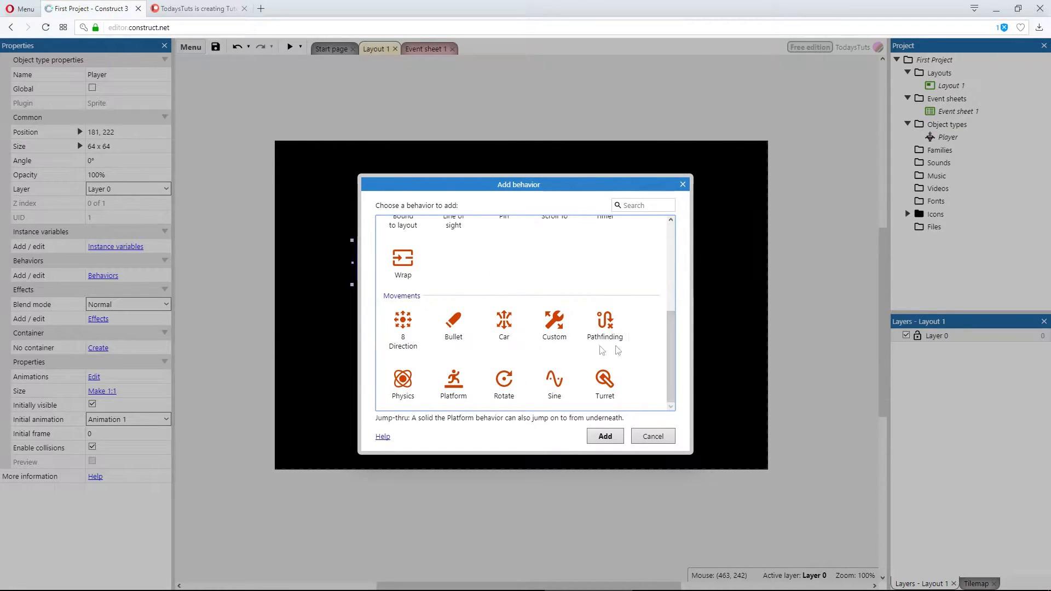
click(401, 325)
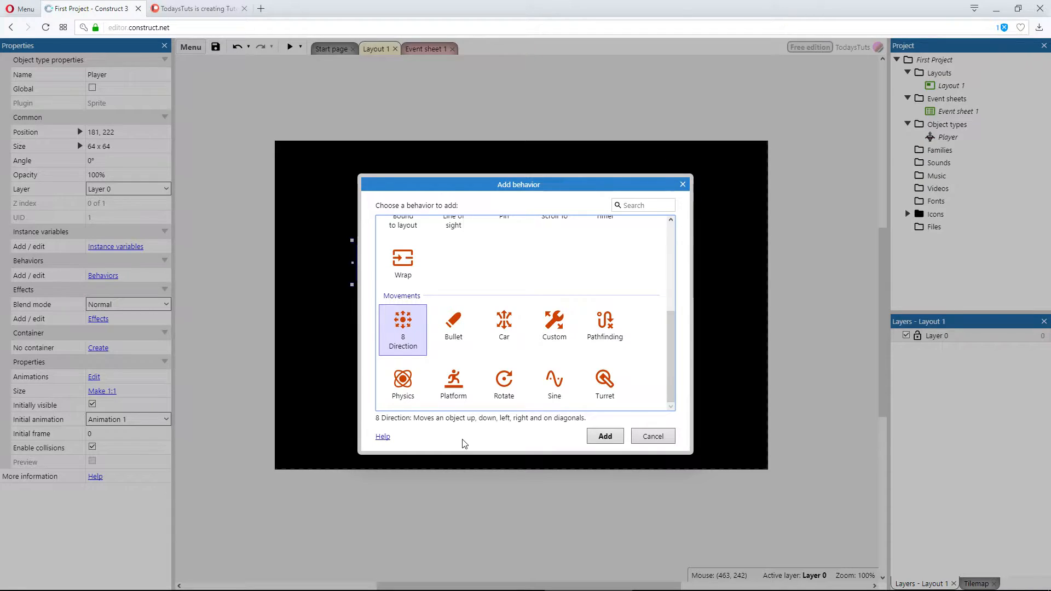
mouse_move(501, 449)
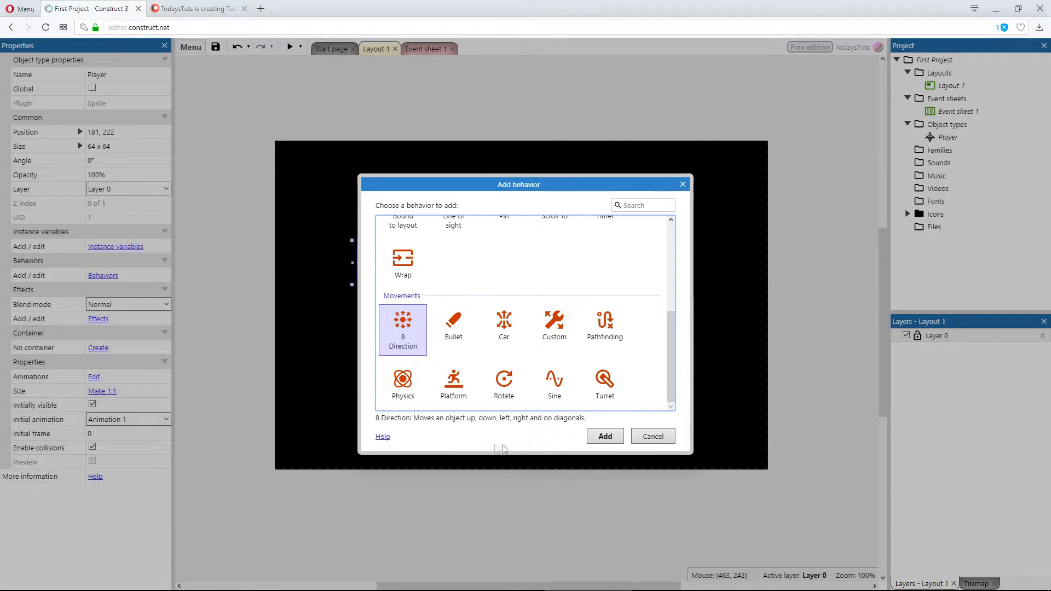
click(602, 436)
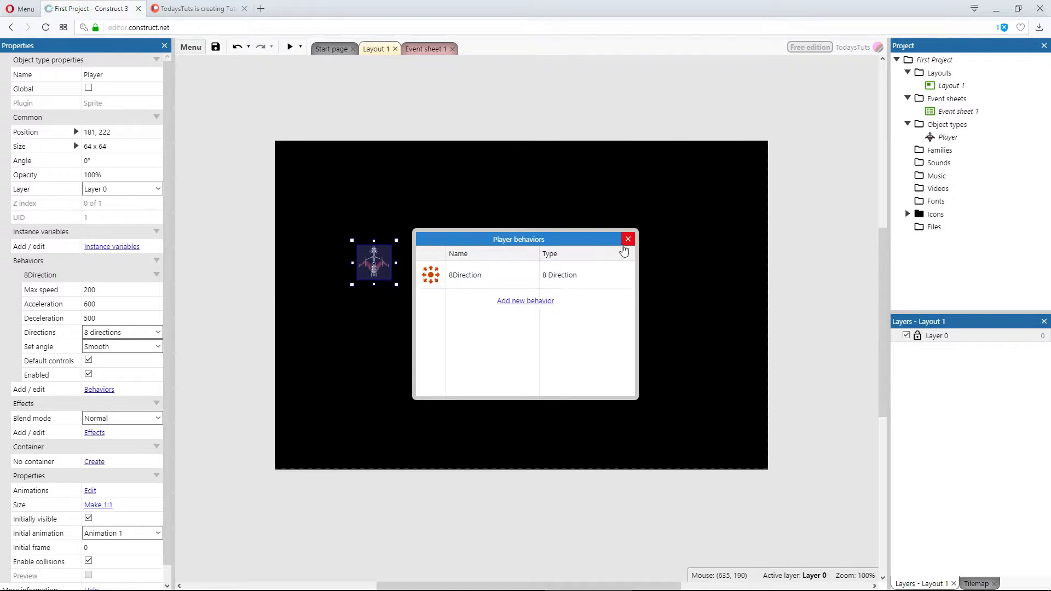
Step: Close the behaviours list and run a preview to test eight-direction movement
click(627, 238)
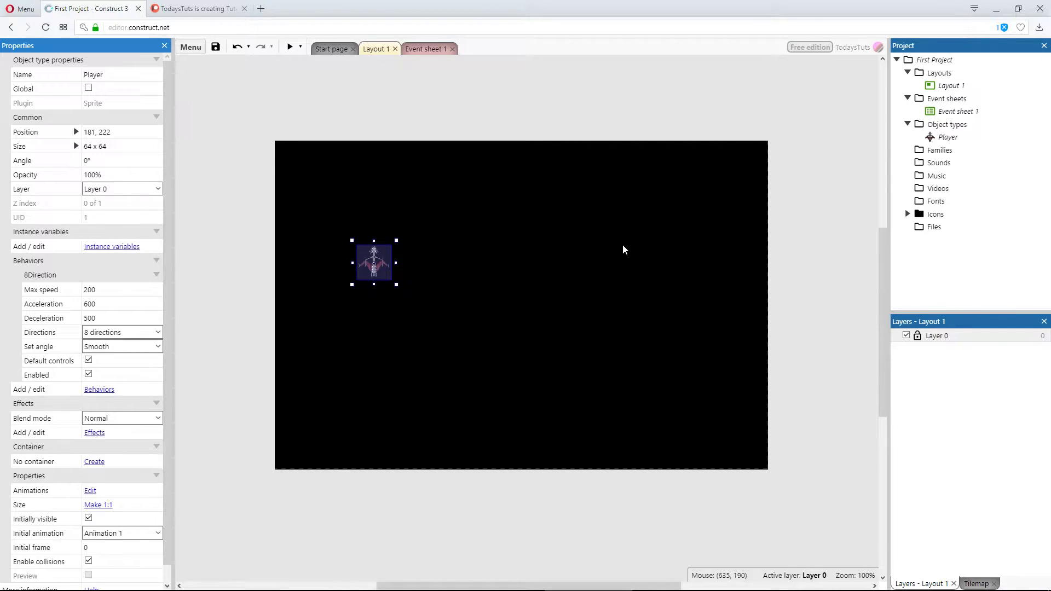
mouse_move(473, 187)
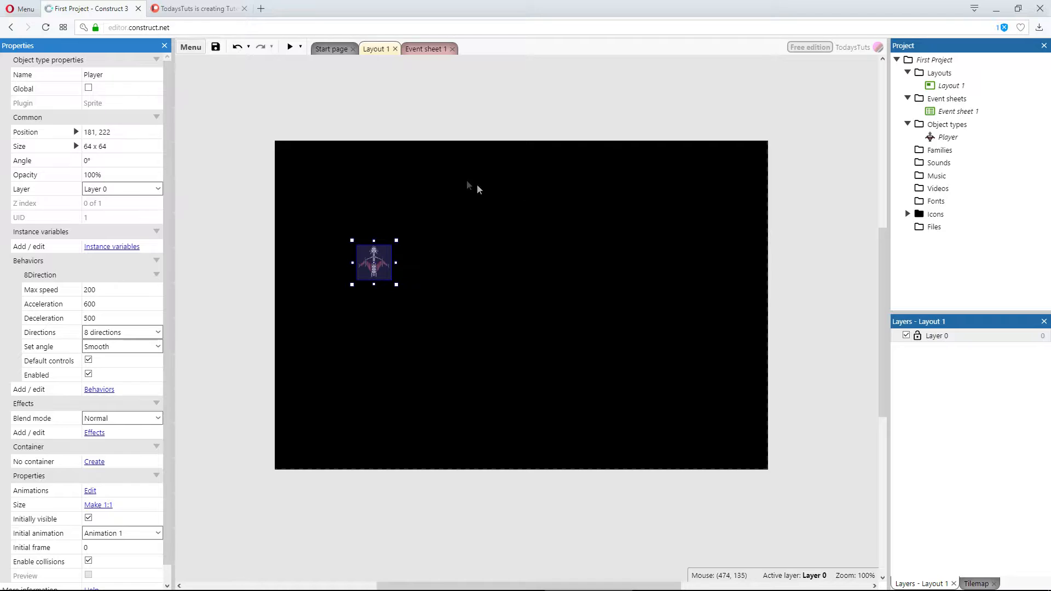
mouse_move(289, 47)
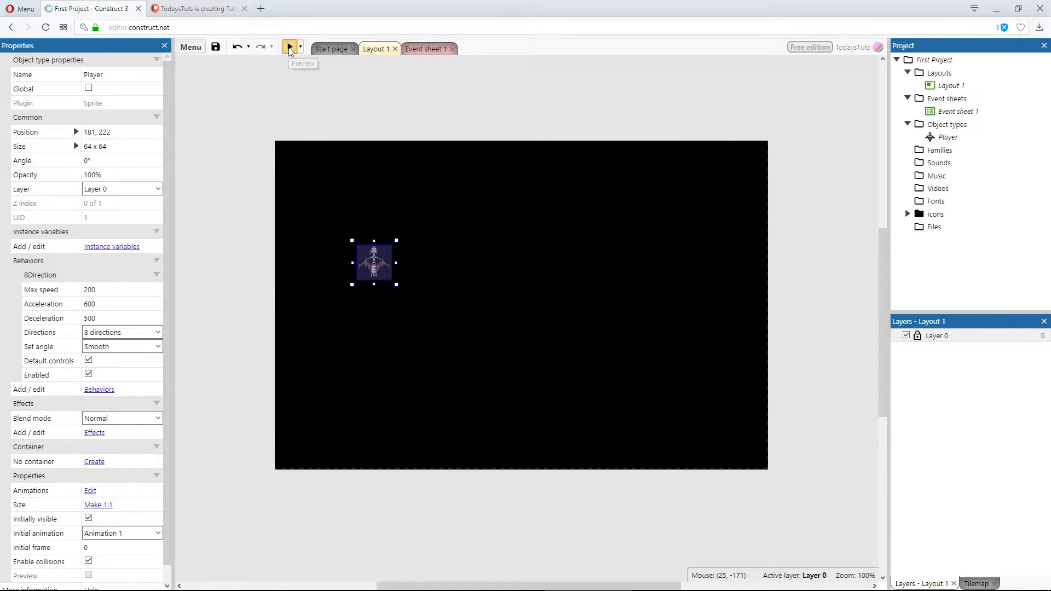
click(289, 47)
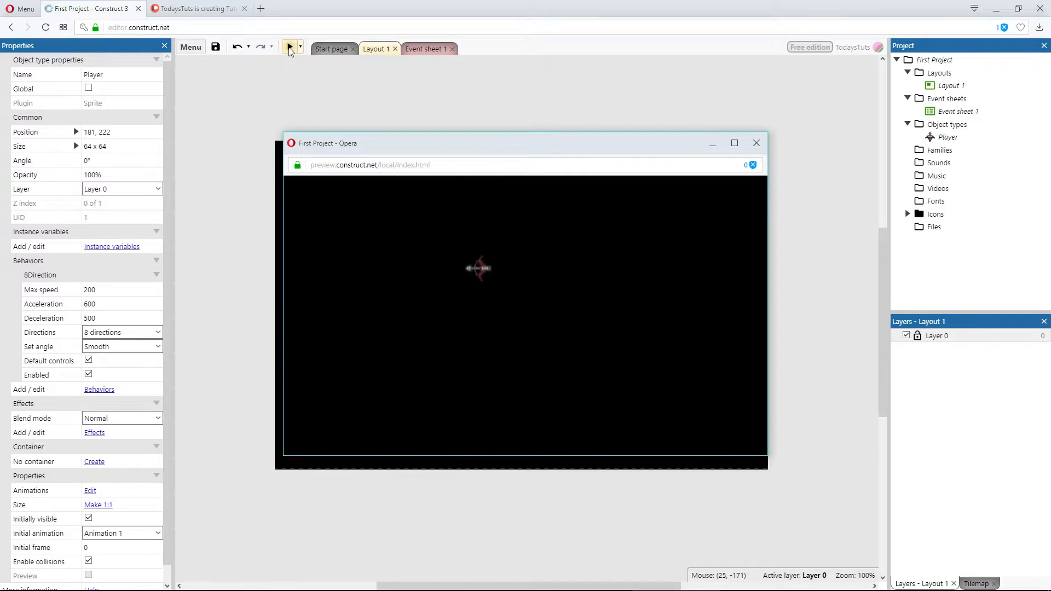
mouse_move(756, 142)
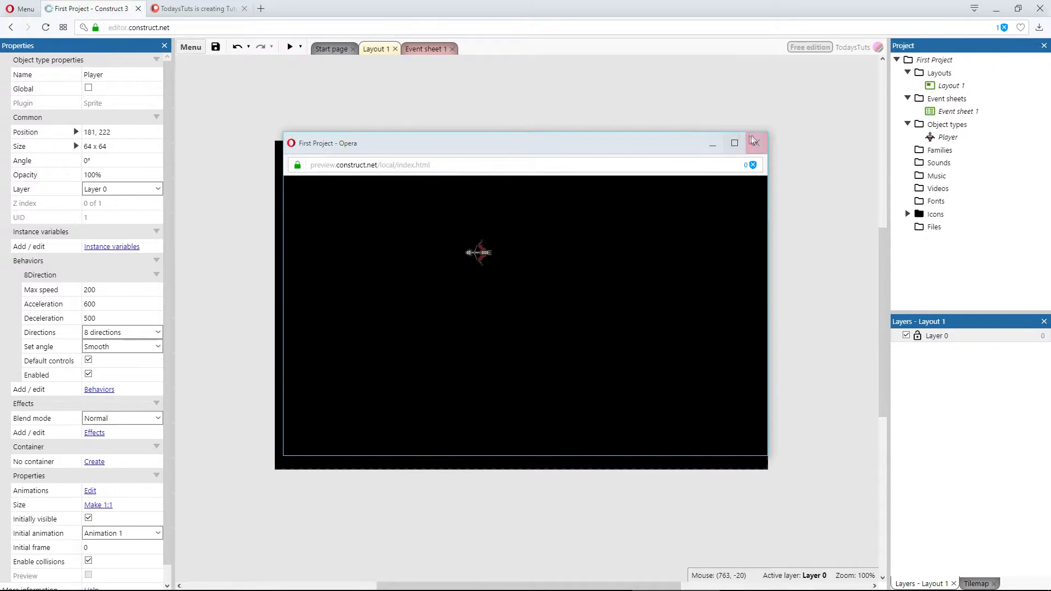
Step: Close the preview and rotate the ship image 90° clockwise so it faces right
click(753, 143)
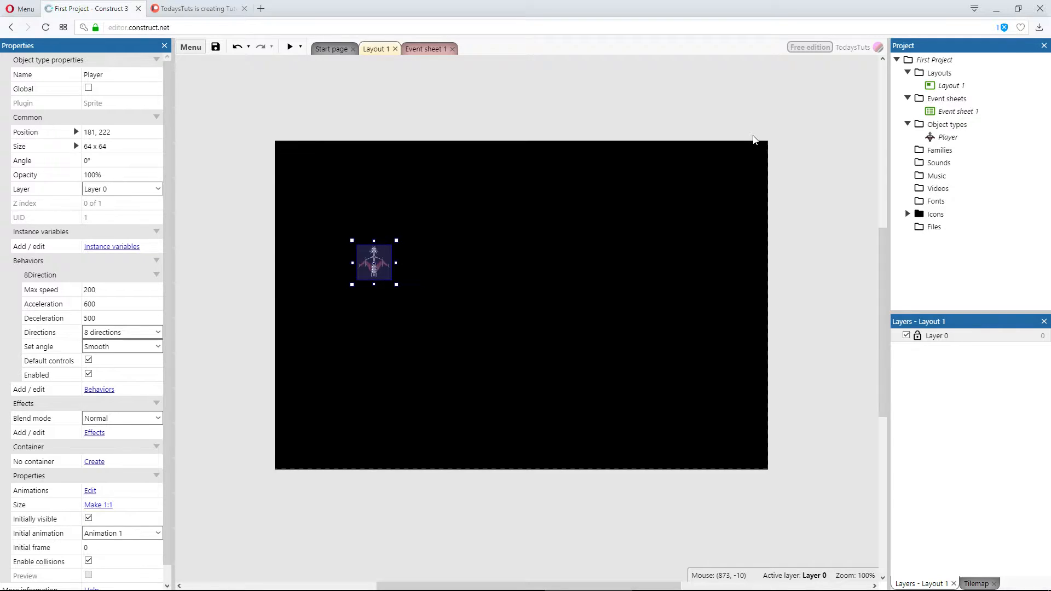
mouse_move(401, 261)
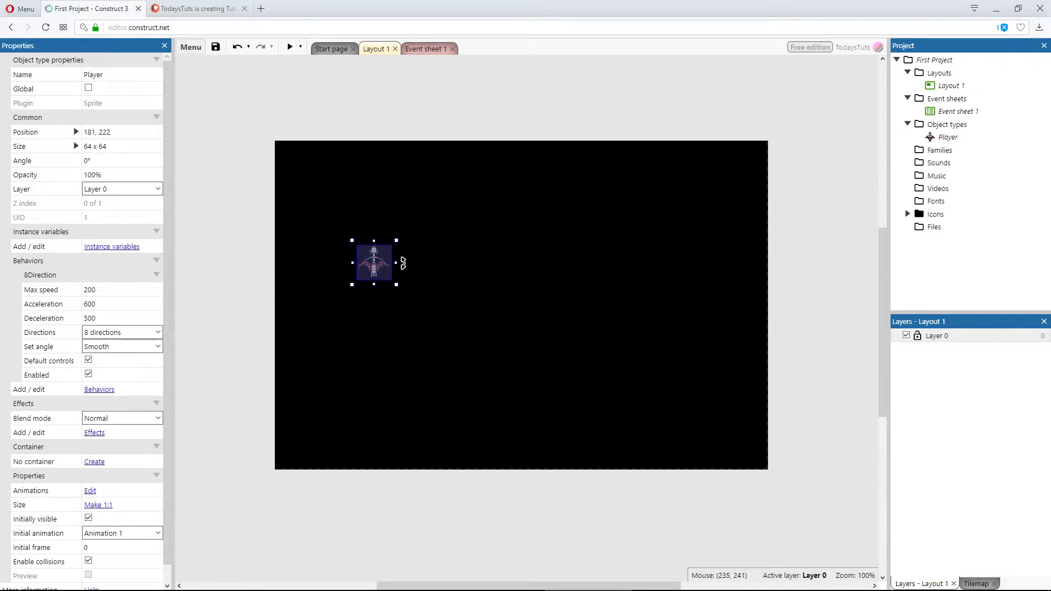
mouse_move(414, 266)
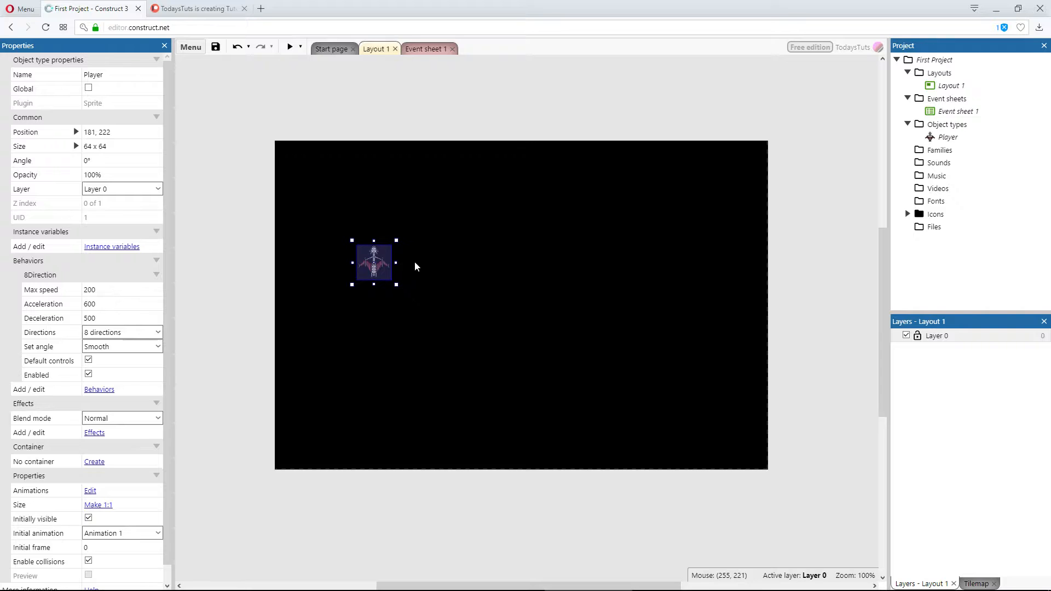
mouse_move(380, 259)
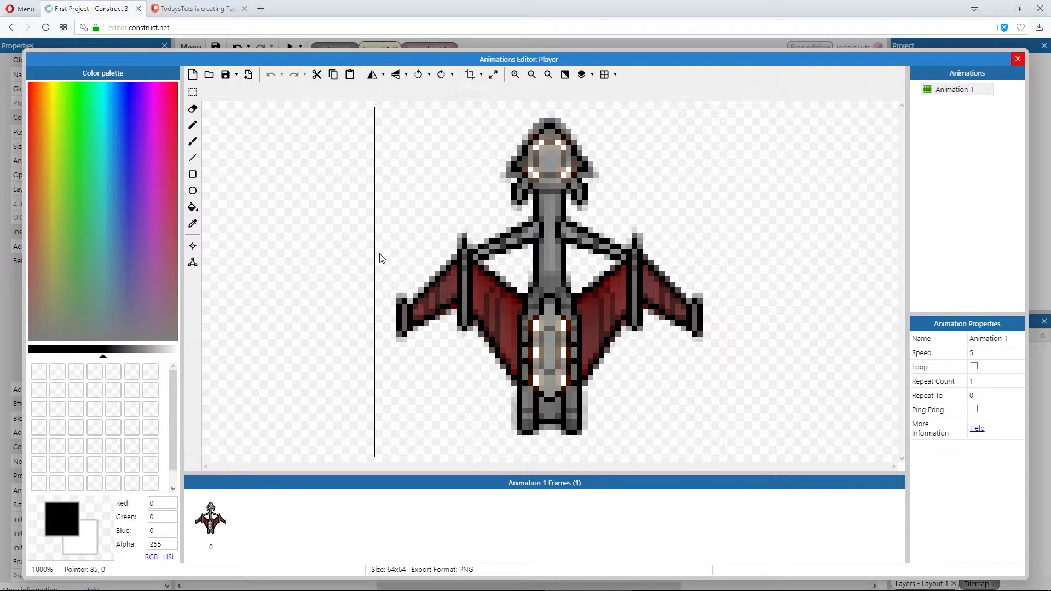
mouse_move(436, 127)
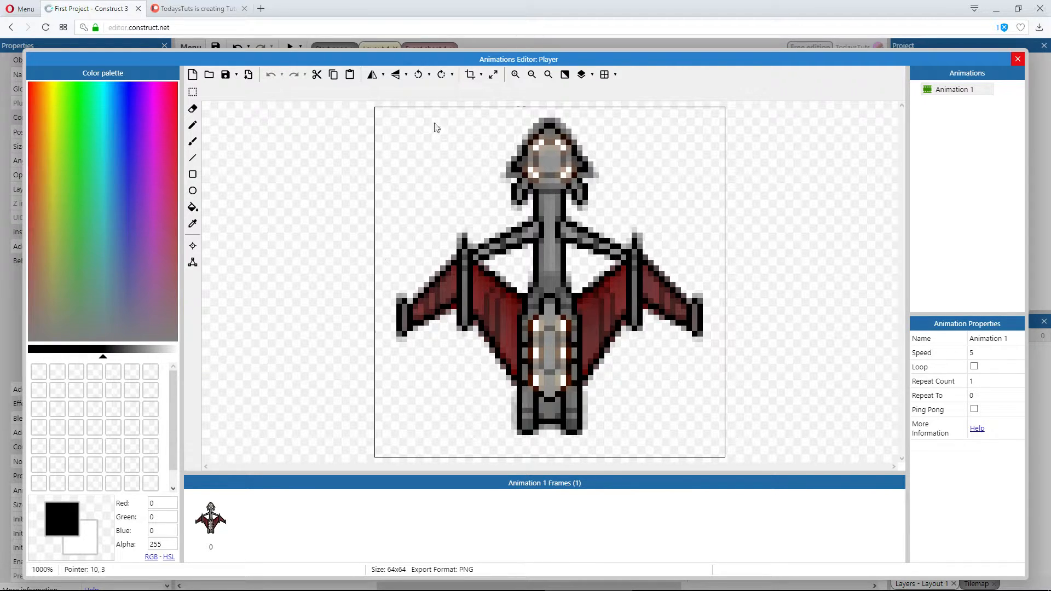
mouse_move(441, 74)
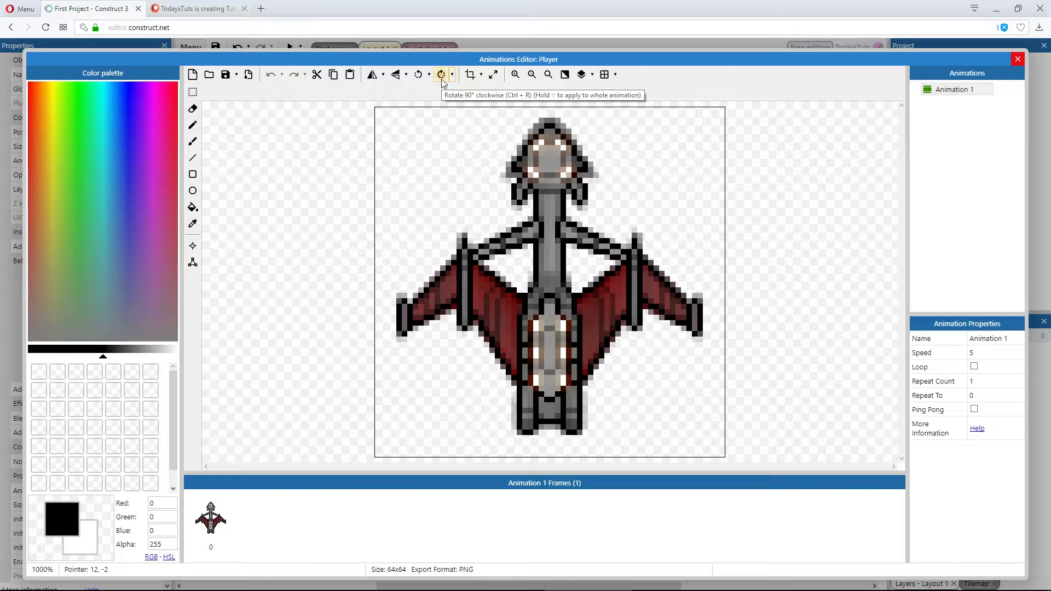
mouse_move(417, 75)
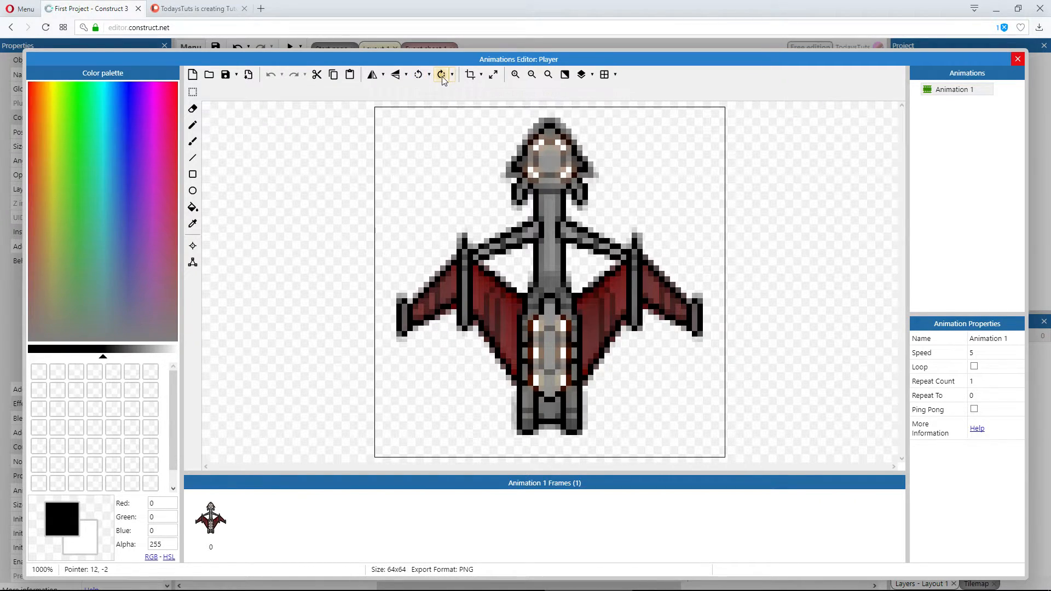
click(441, 75)
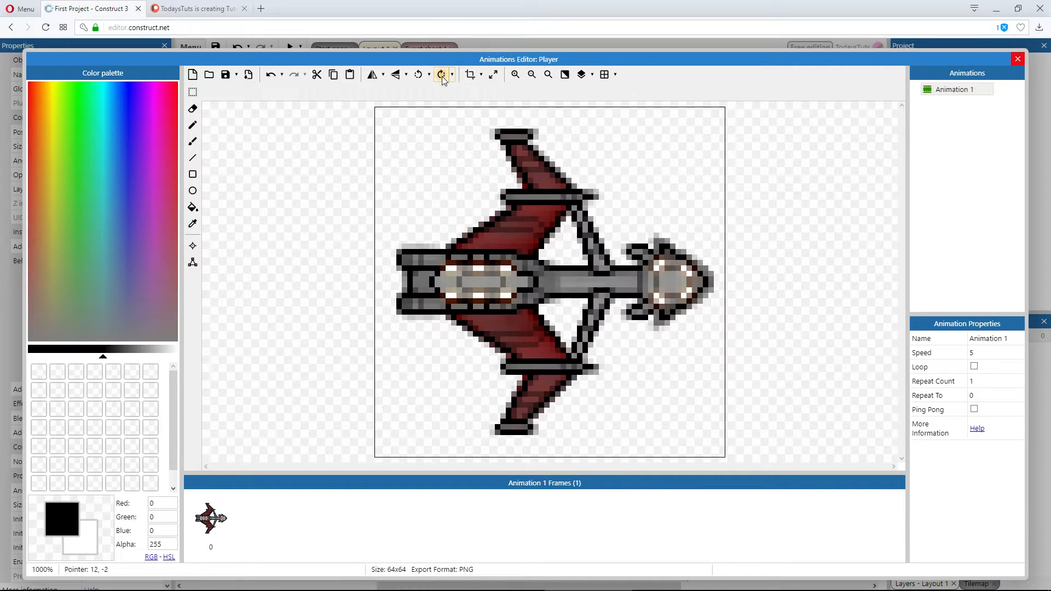
mouse_move(1018, 59)
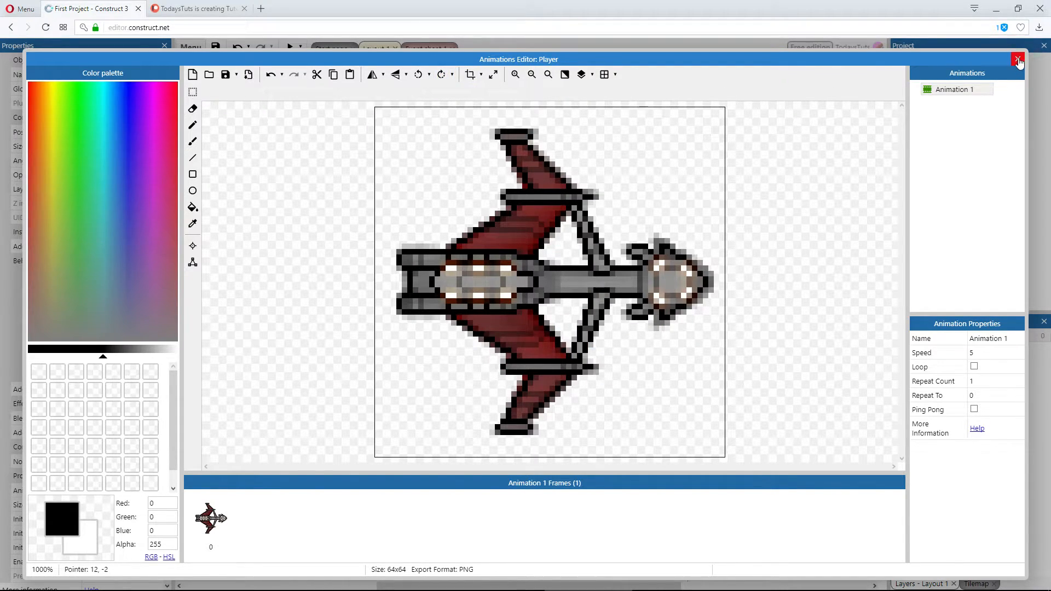
Step: Return from the image editor to the layout and preview the rotated ship
click(1018, 59)
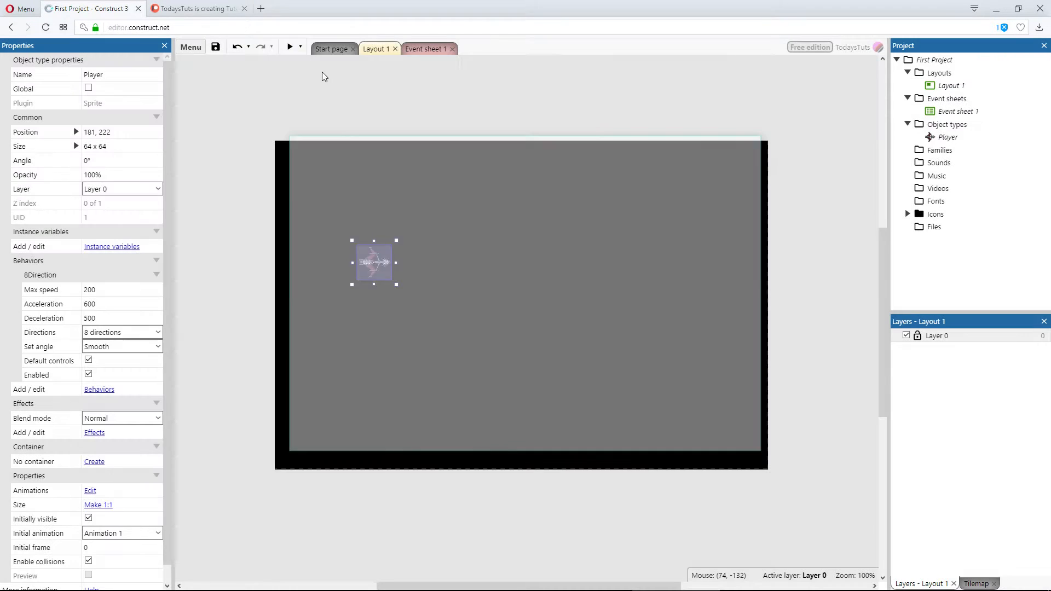
click(288, 47)
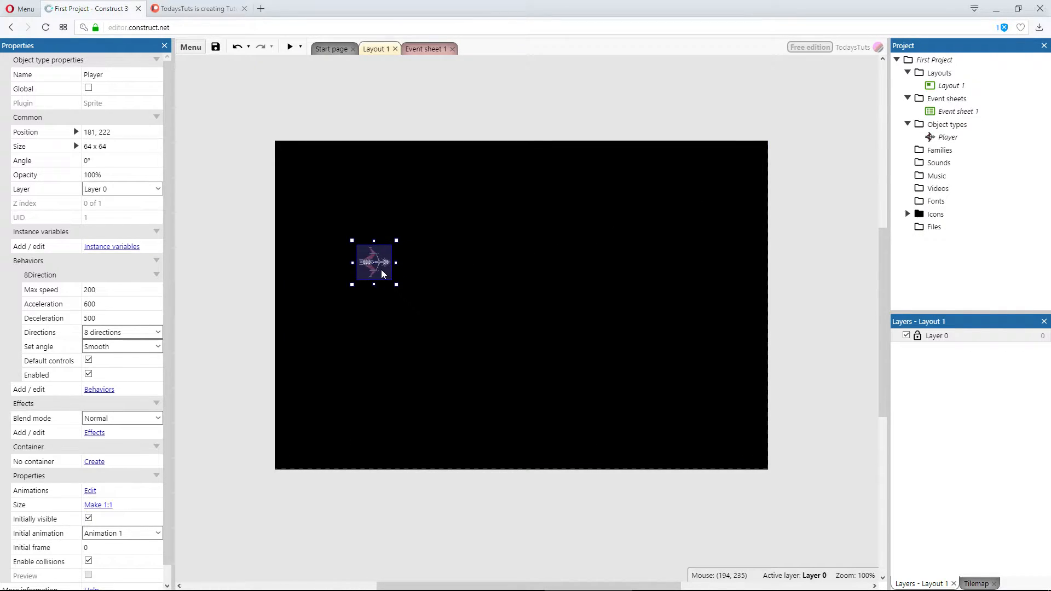
mouse_move(599, 217)
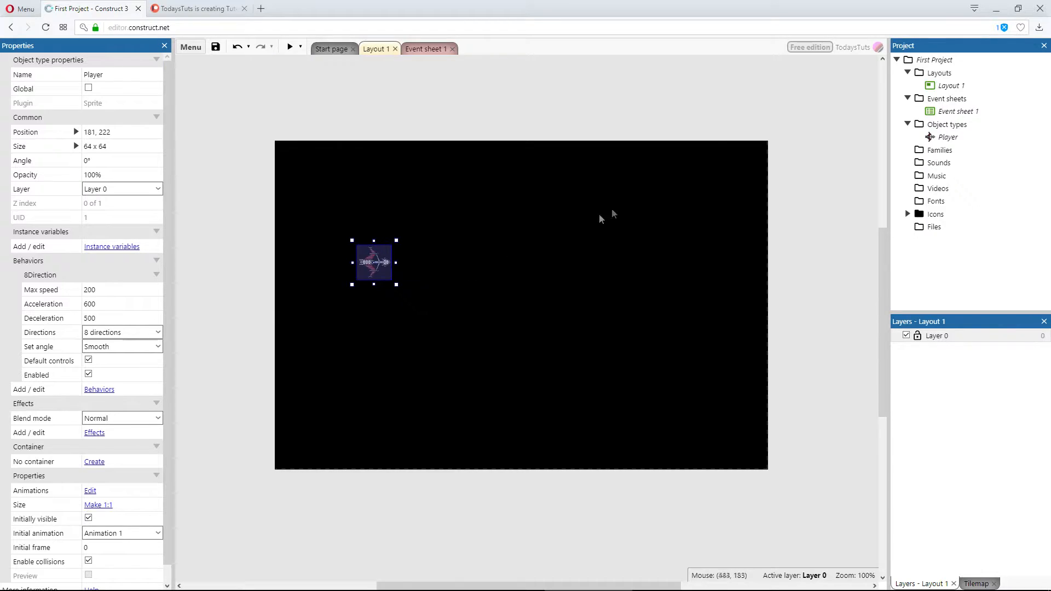
mouse_move(719, 133)
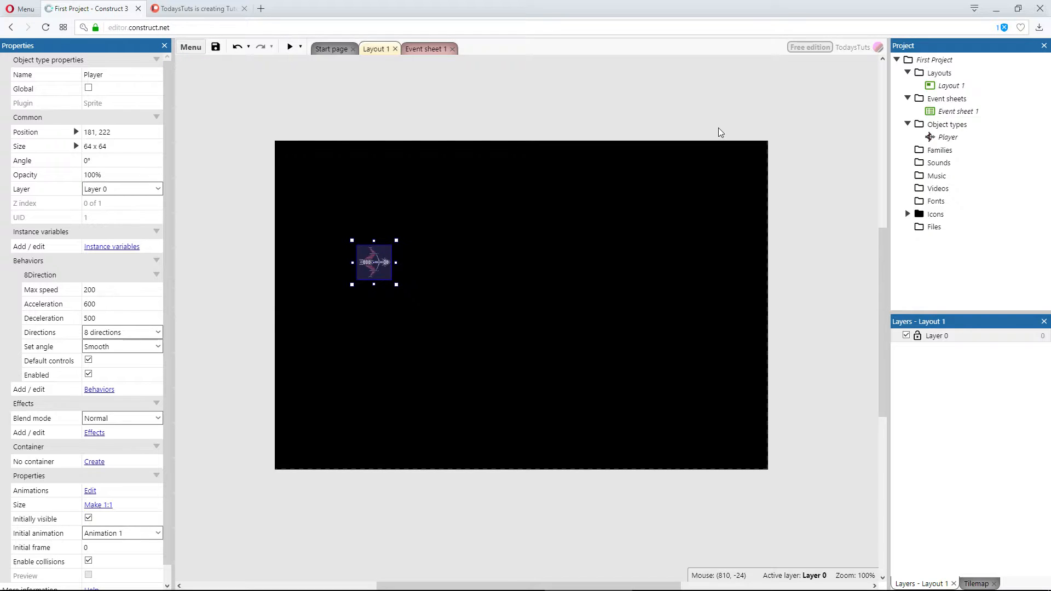
mouse_move(392, 269)
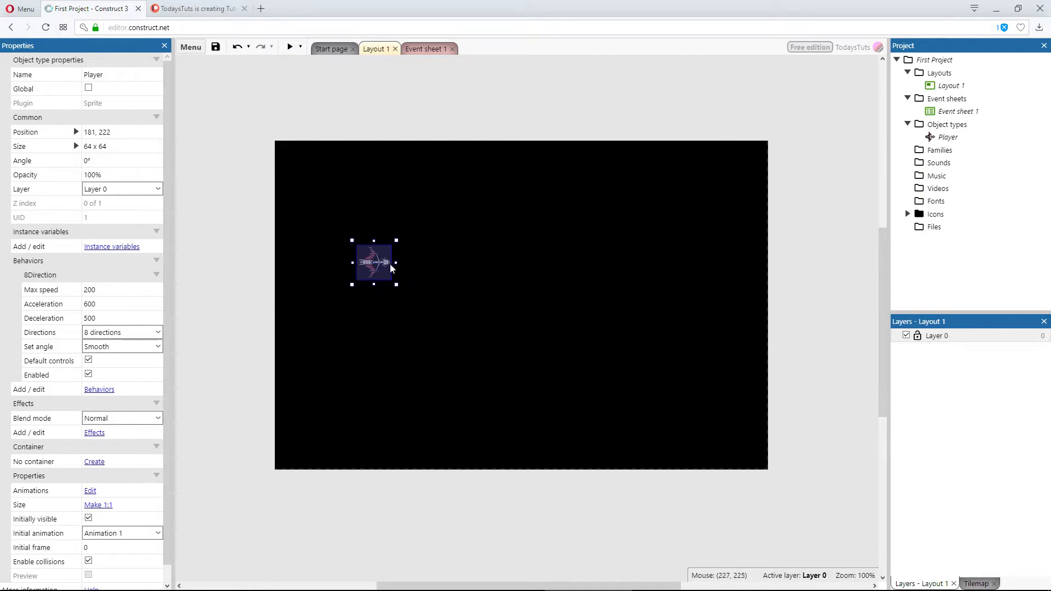
mouse_move(262, 290)
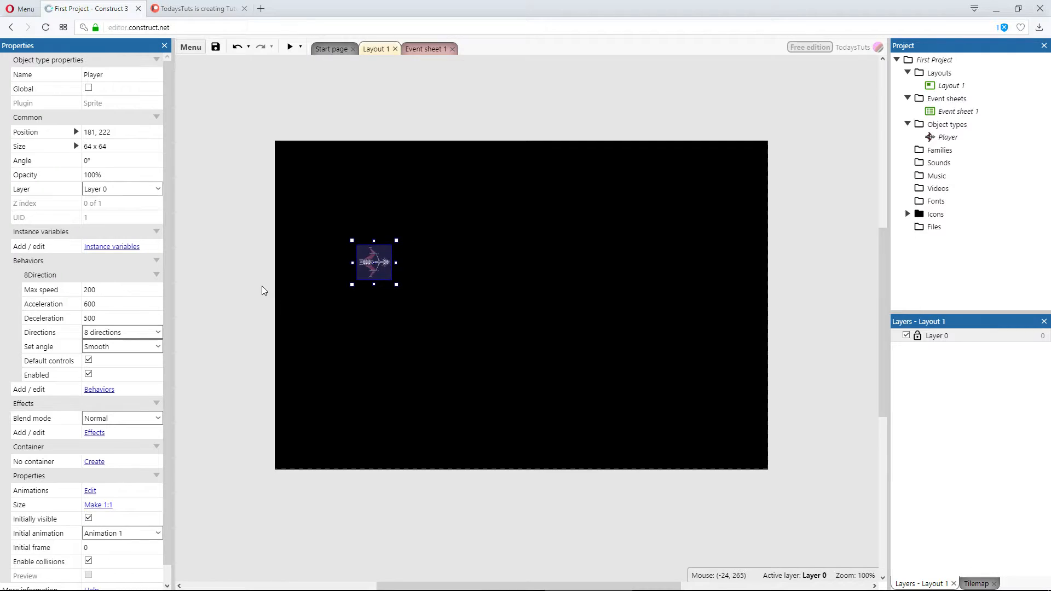
Step: Add the Bound to layout behaviour to the Player ship alongside 8 Direction
click(99, 389)
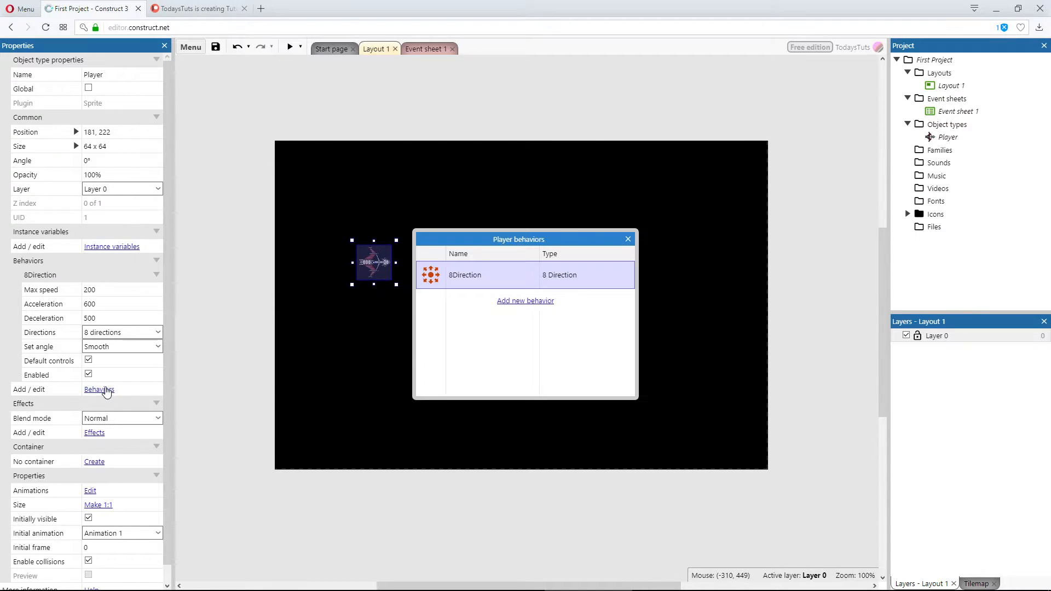
mouse_move(525, 300)
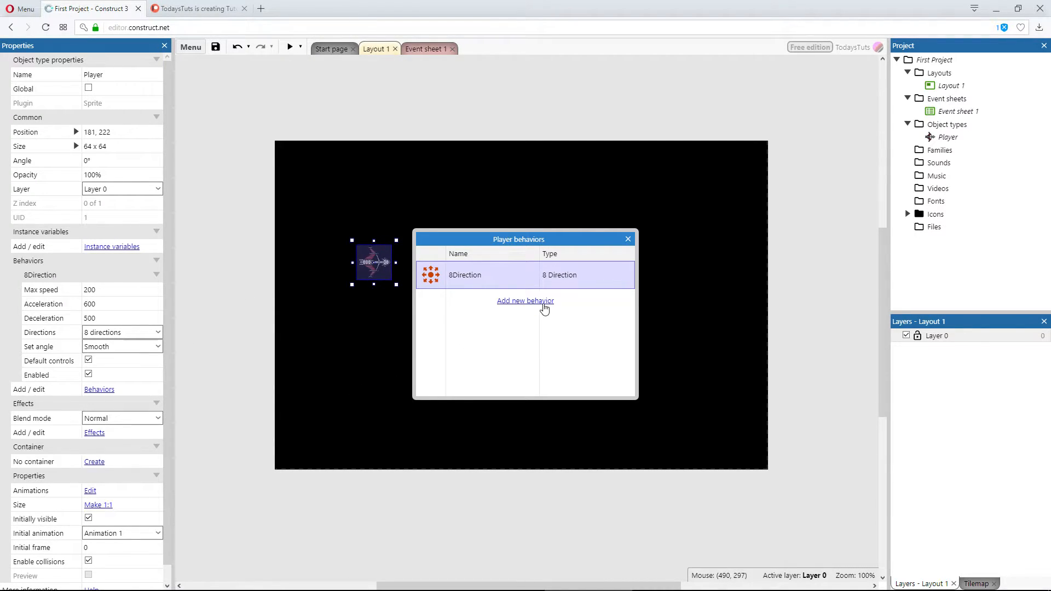
click(524, 300)
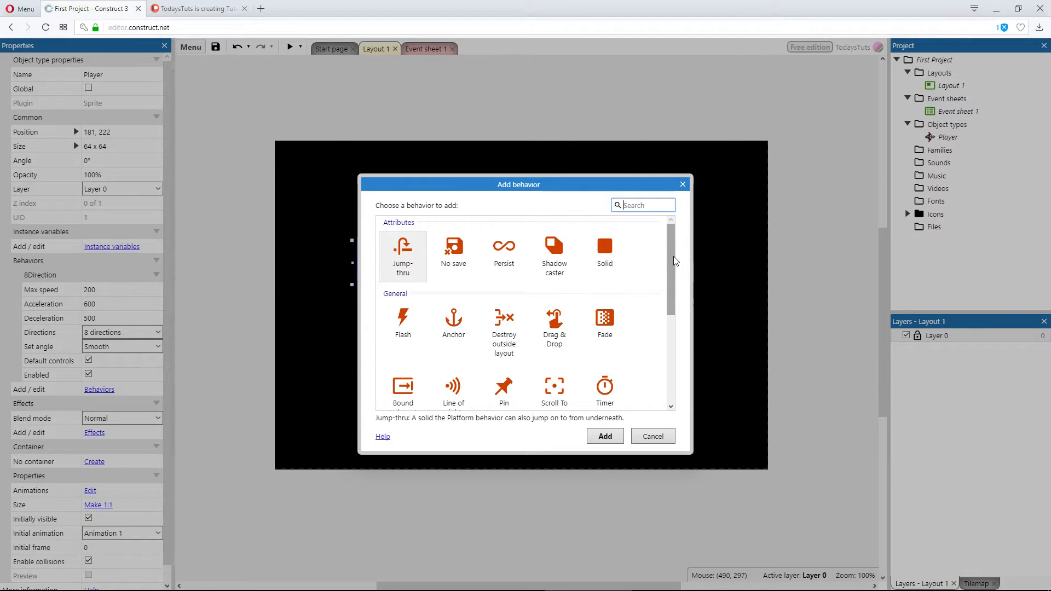
scroll(down, 3)
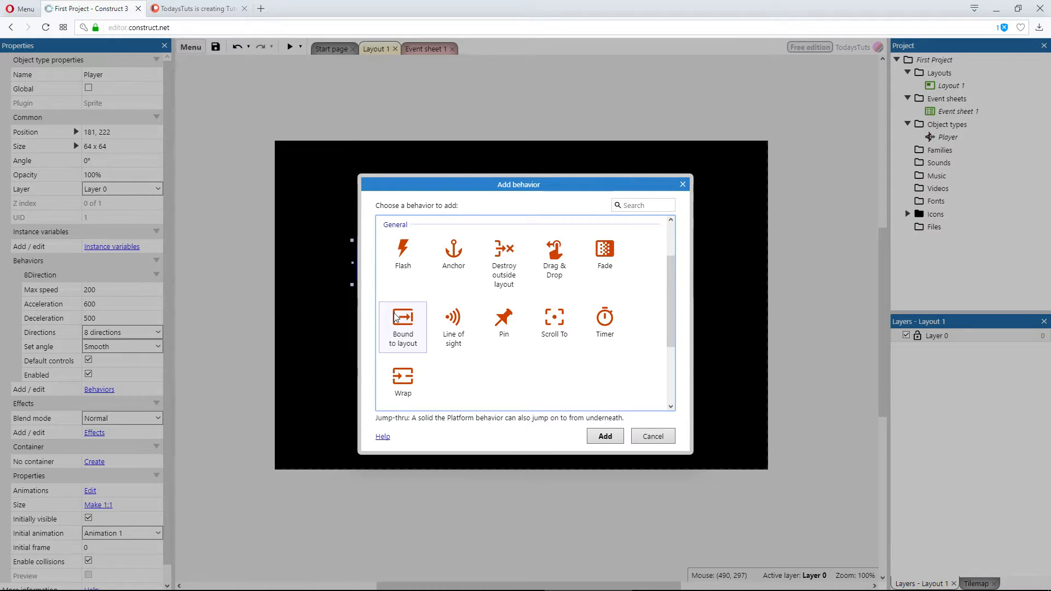
click(403, 326)
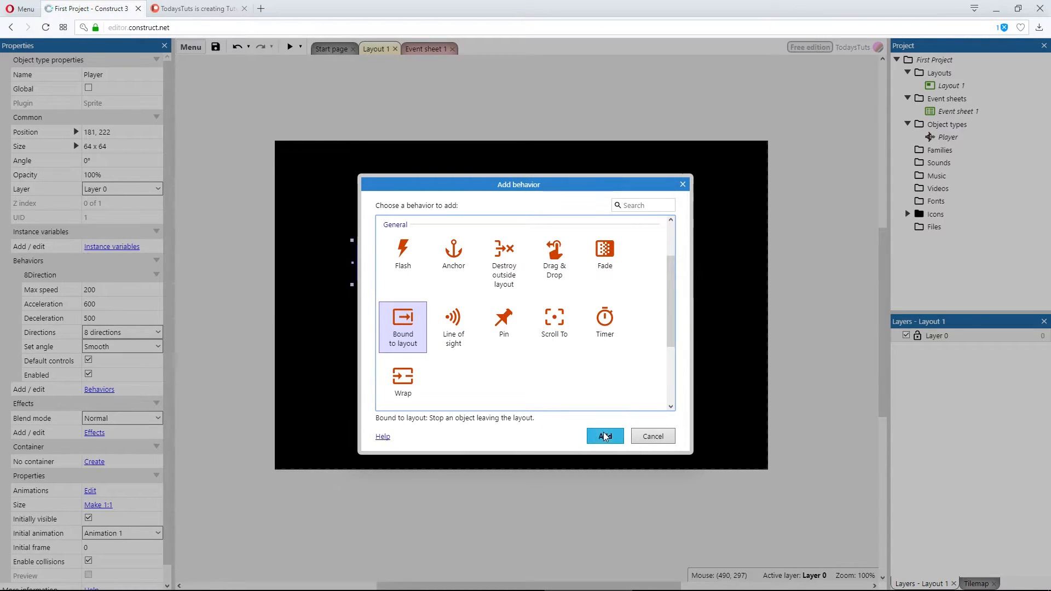
click(604, 437)
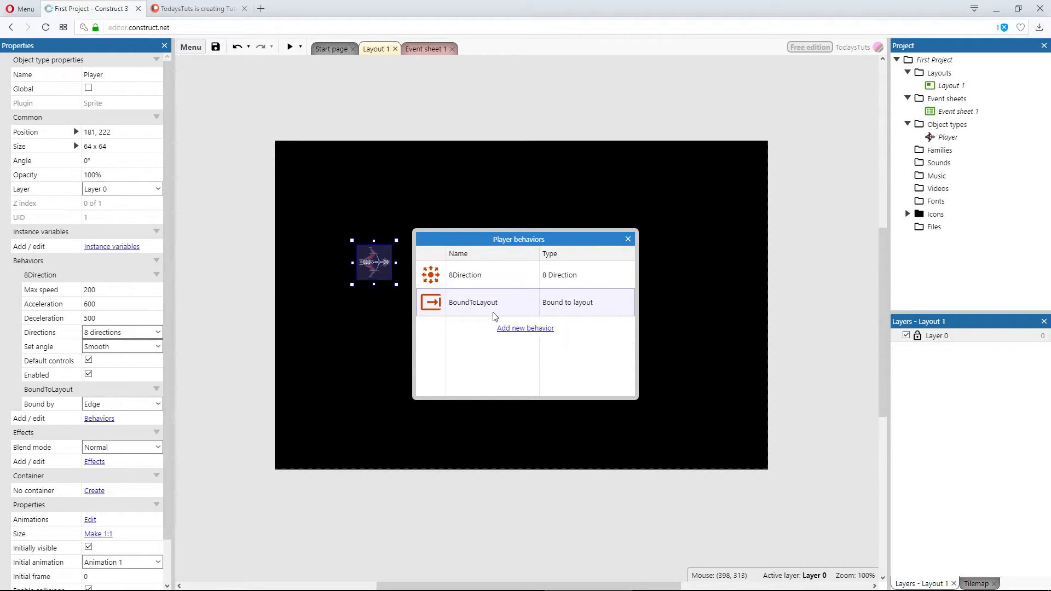
Step: Run a preview to confirm the ship stops at the layout edges, then close it
click(627, 238)
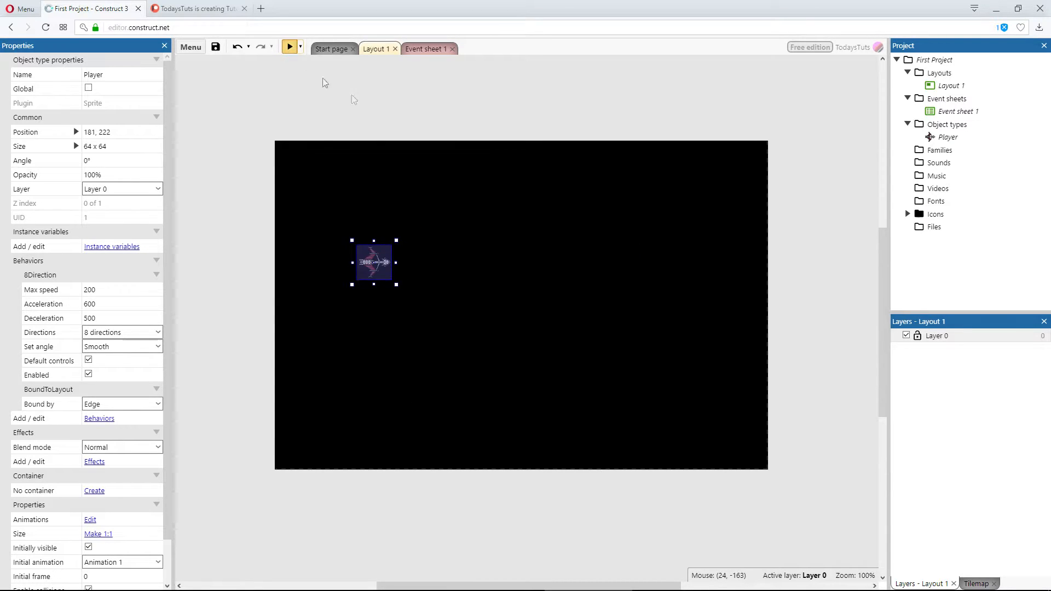
click(291, 47)
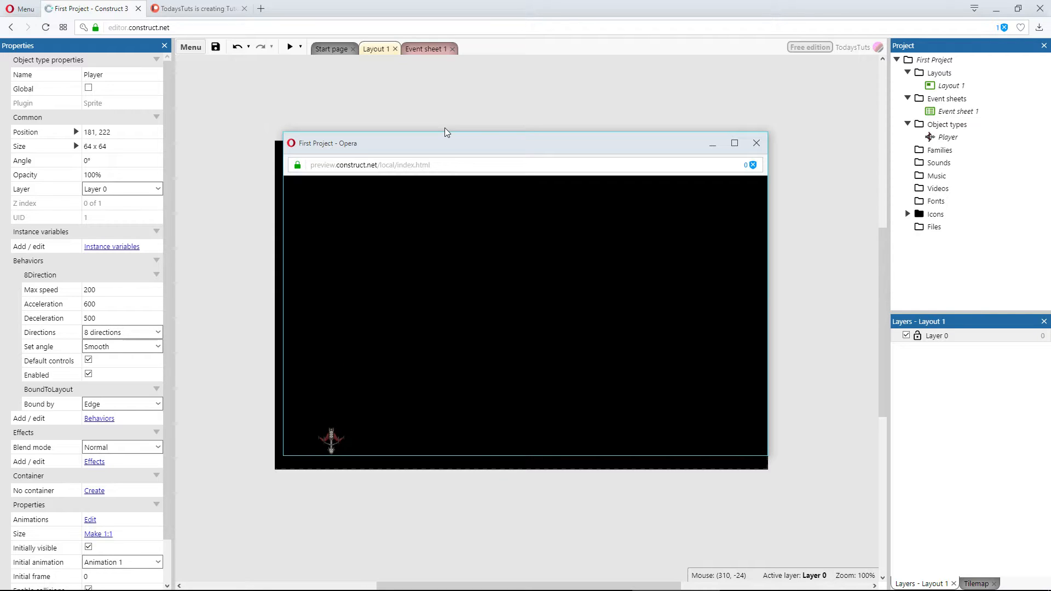
click(756, 143)
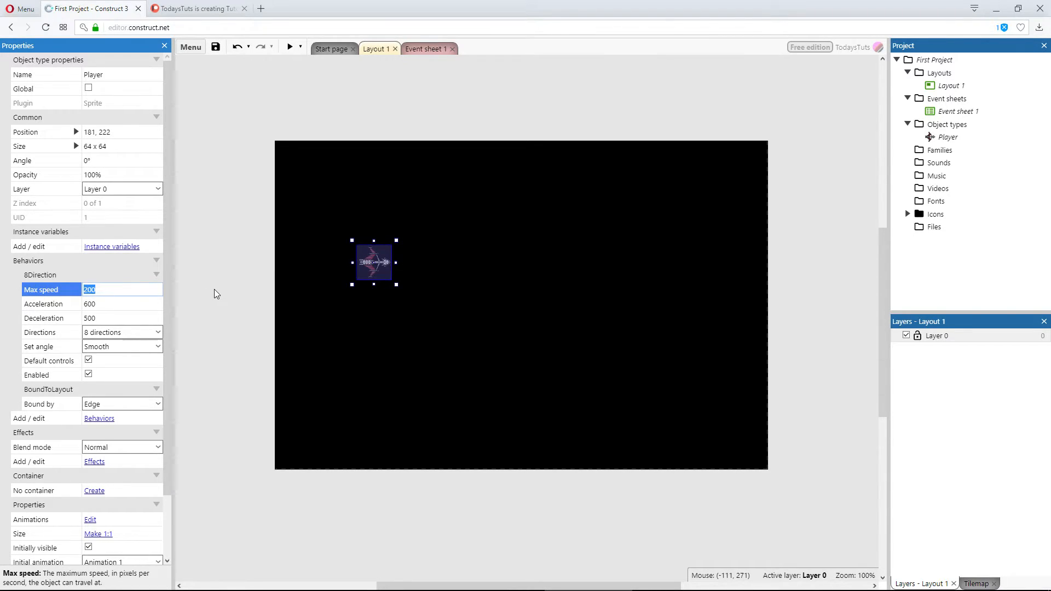
Step: Set the ship's 8Direction Max speed to 300 and test it in a preview
text(300)
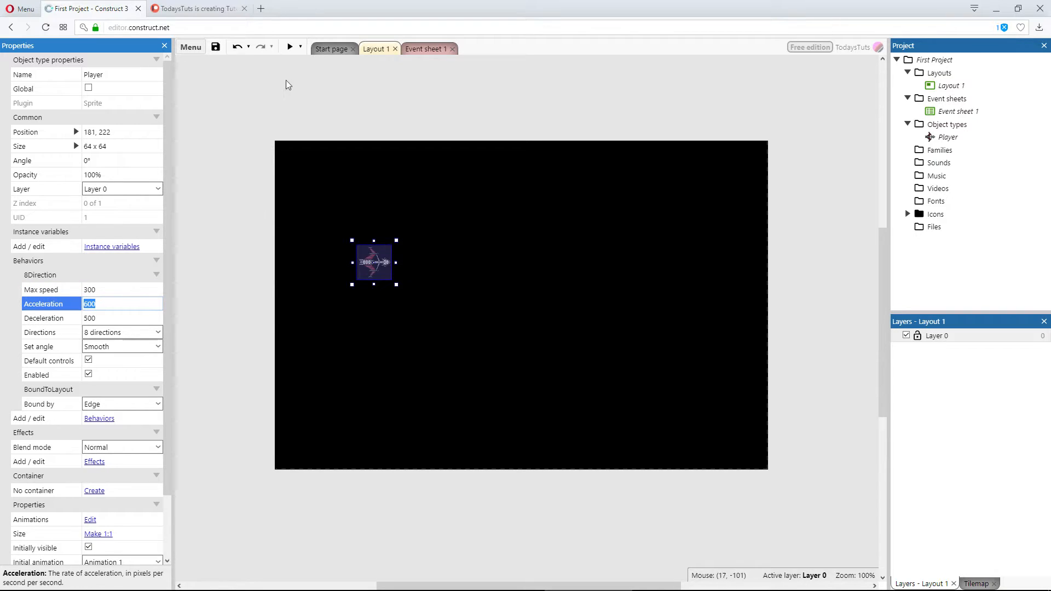
click(288, 47)
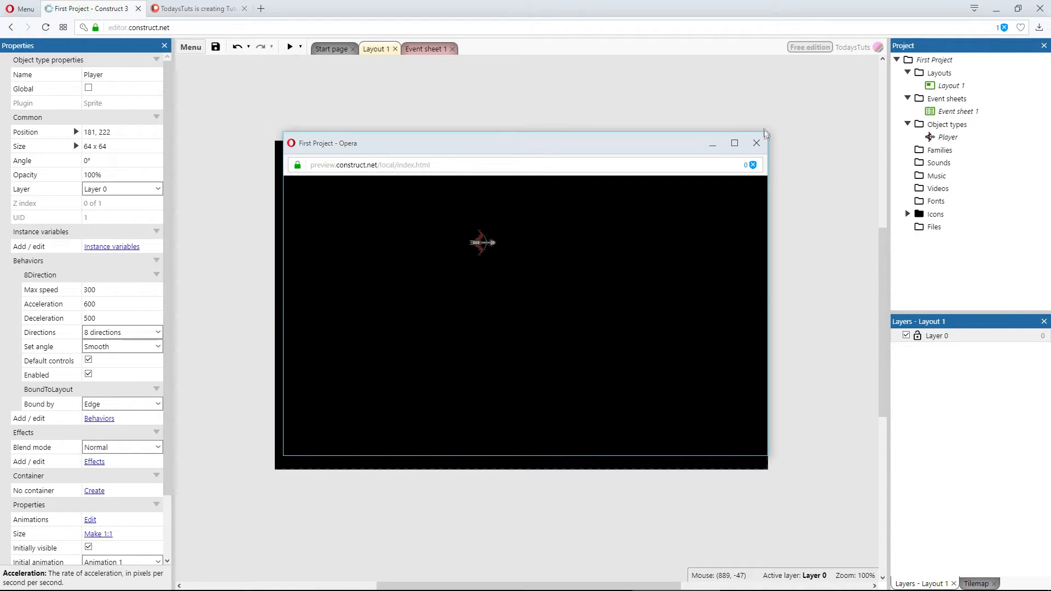
click(757, 142)
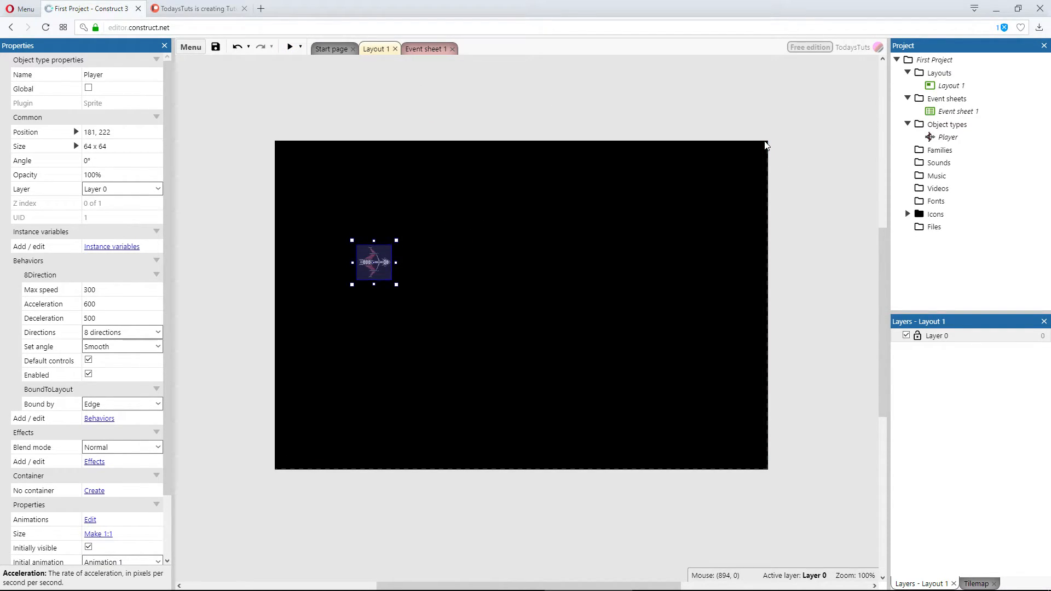
click(709, 214)
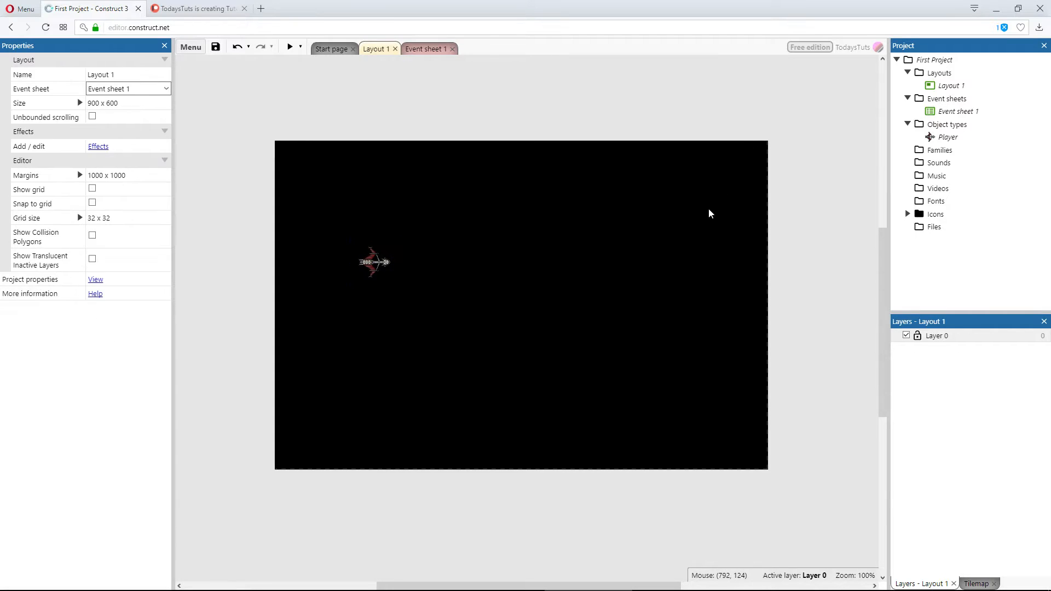
mouse_move(619, 284)
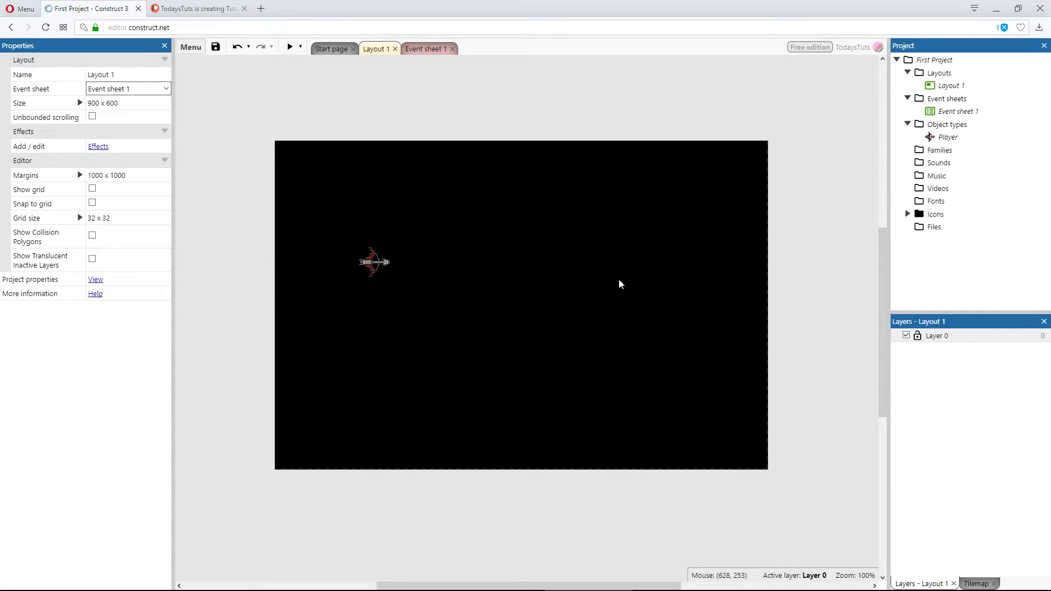
mouse_move(523, 154)
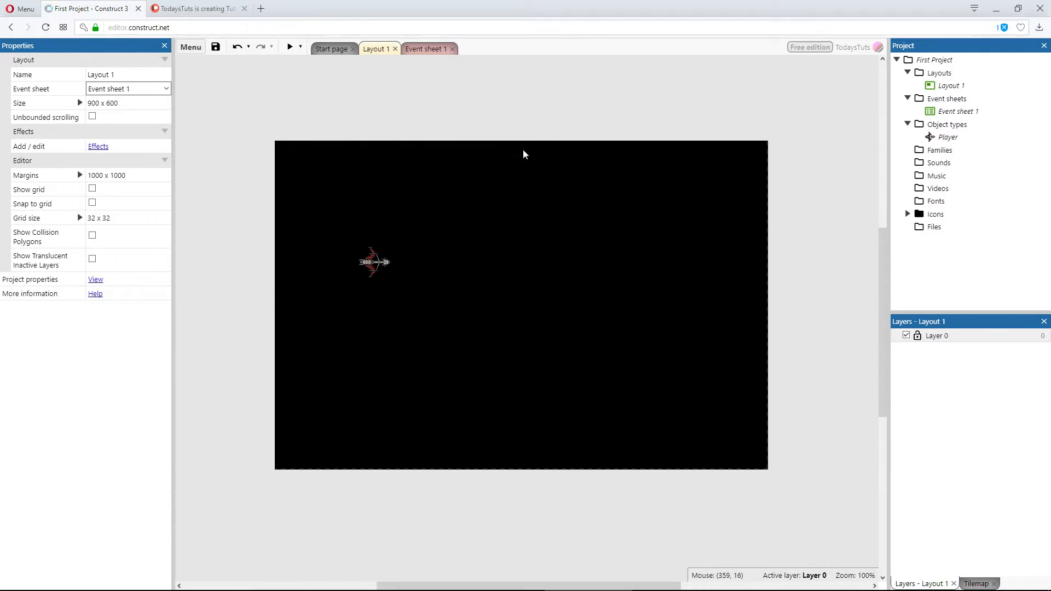
mouse_move(285, 148)
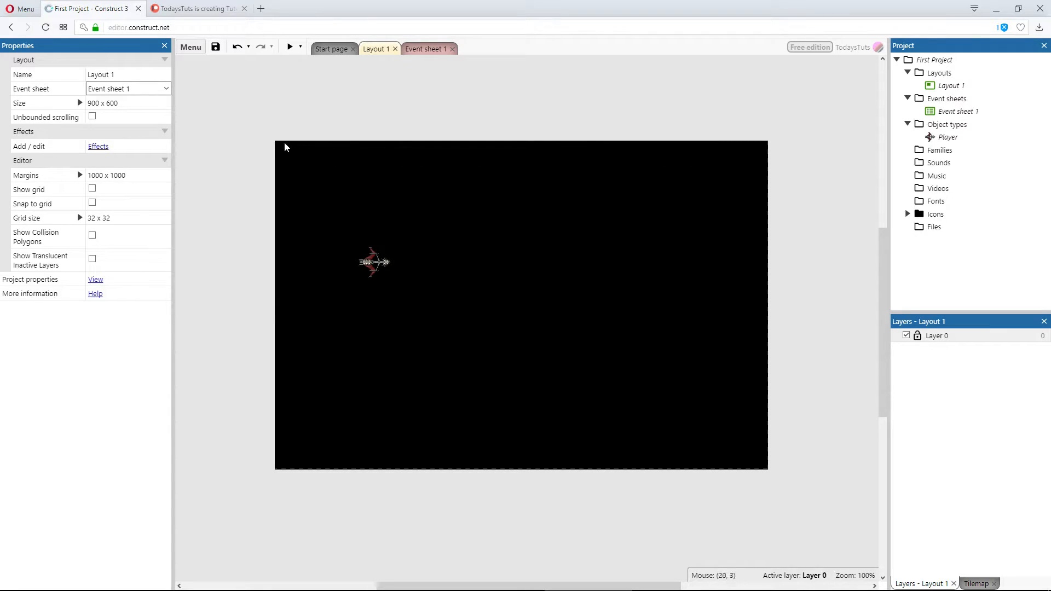
mouse_move(294, 309)
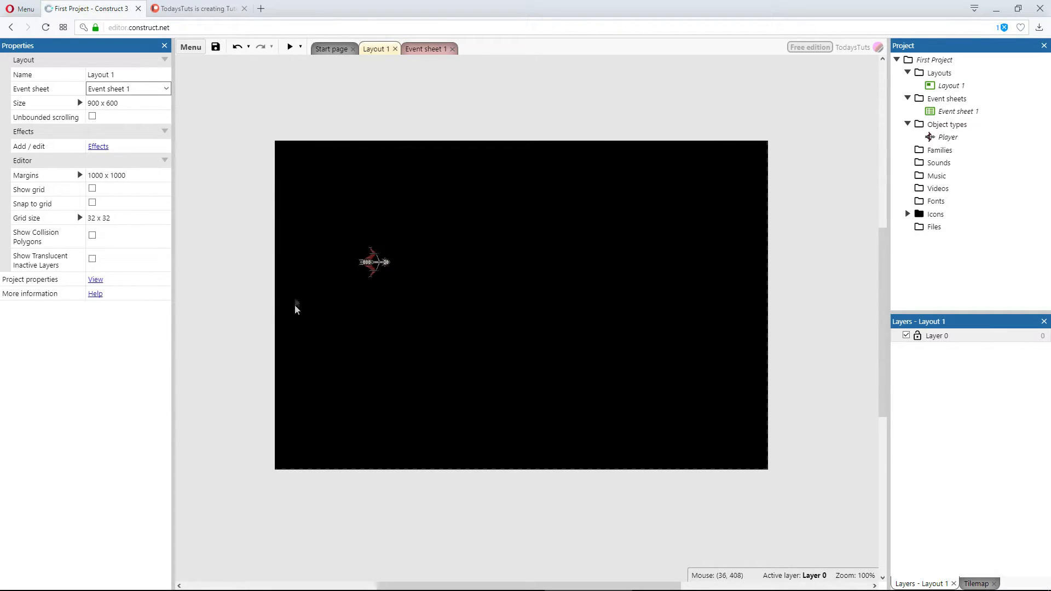
mouse_move(289, 155)
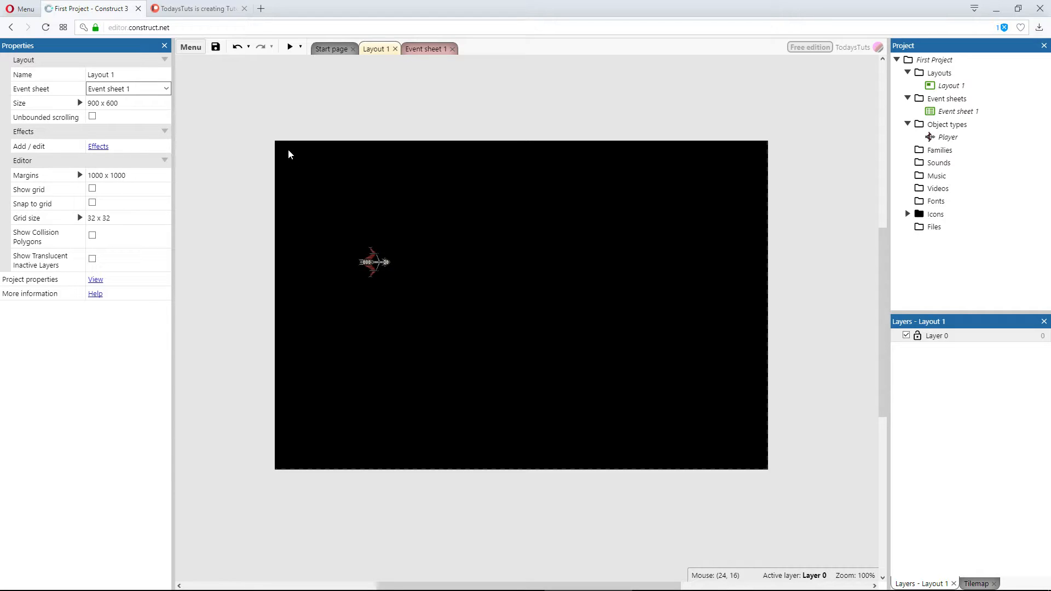
mouse_move(86, 107)
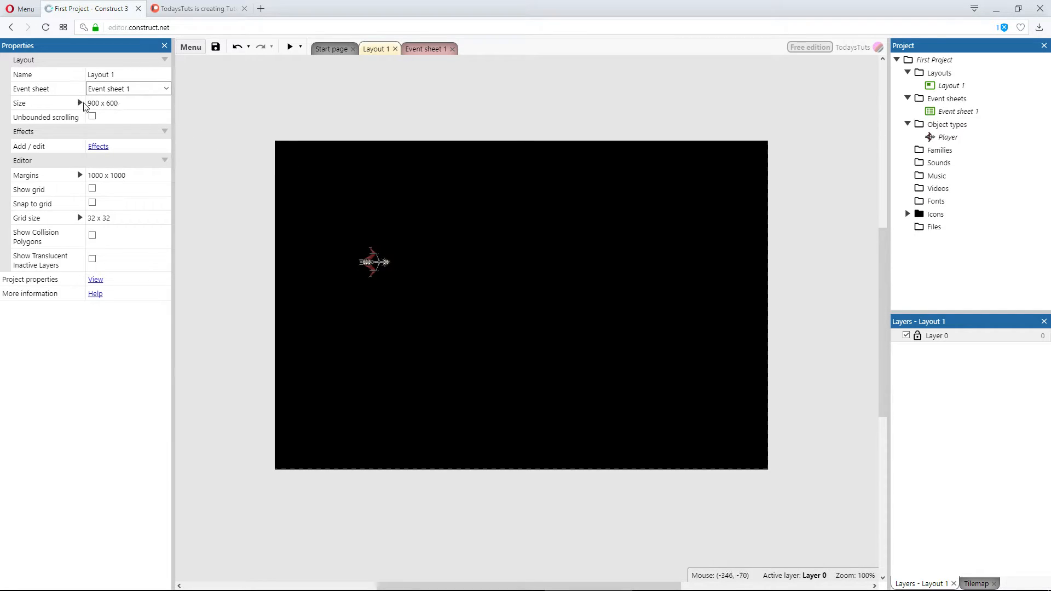
mouse_move(241, 228)
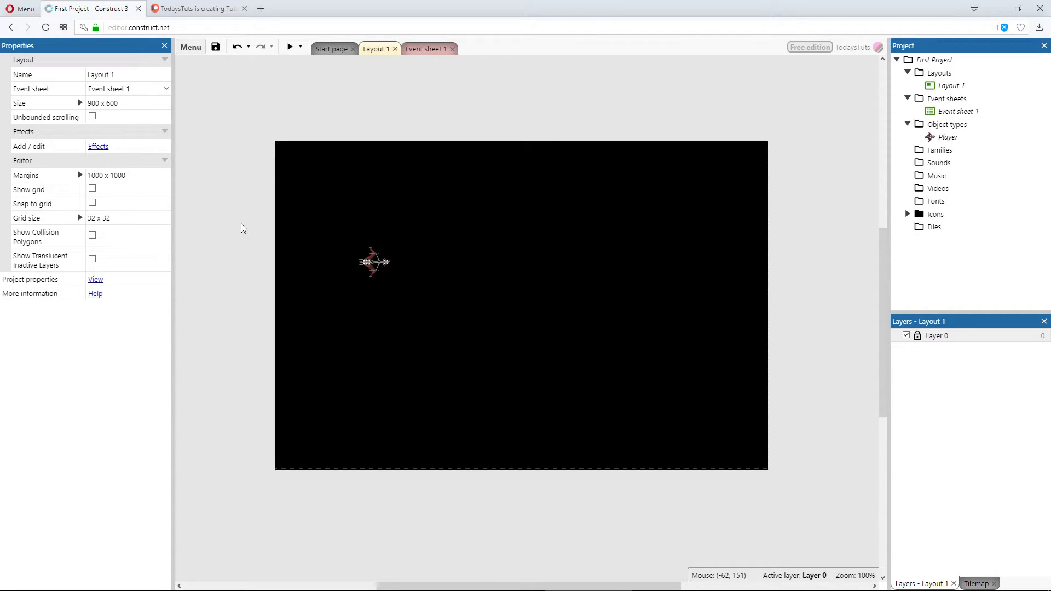
mouse_move(479, 220)
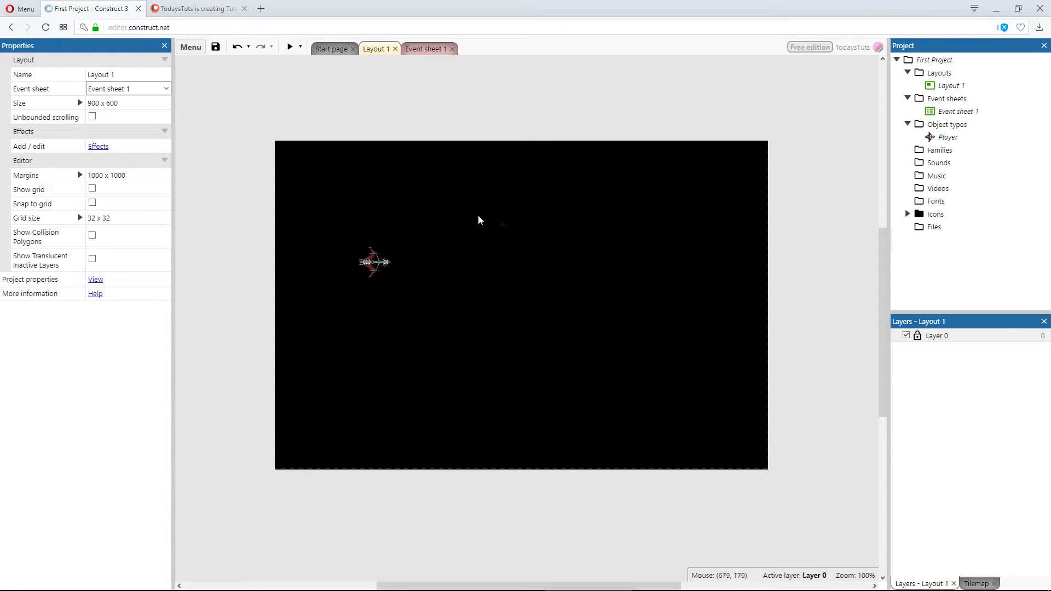
mouse_move(359, 262)
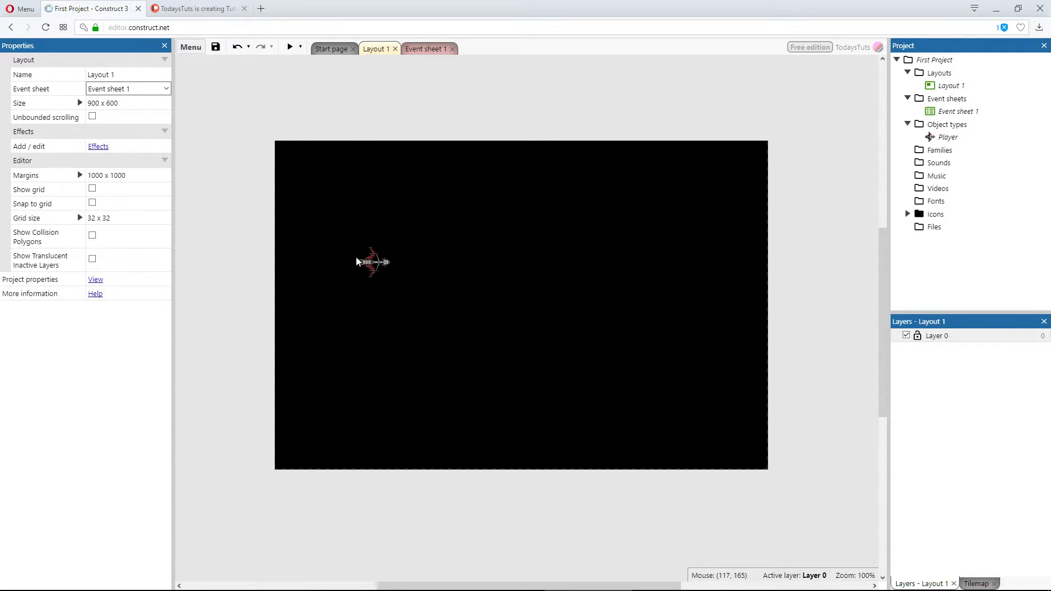
click(372, 261)
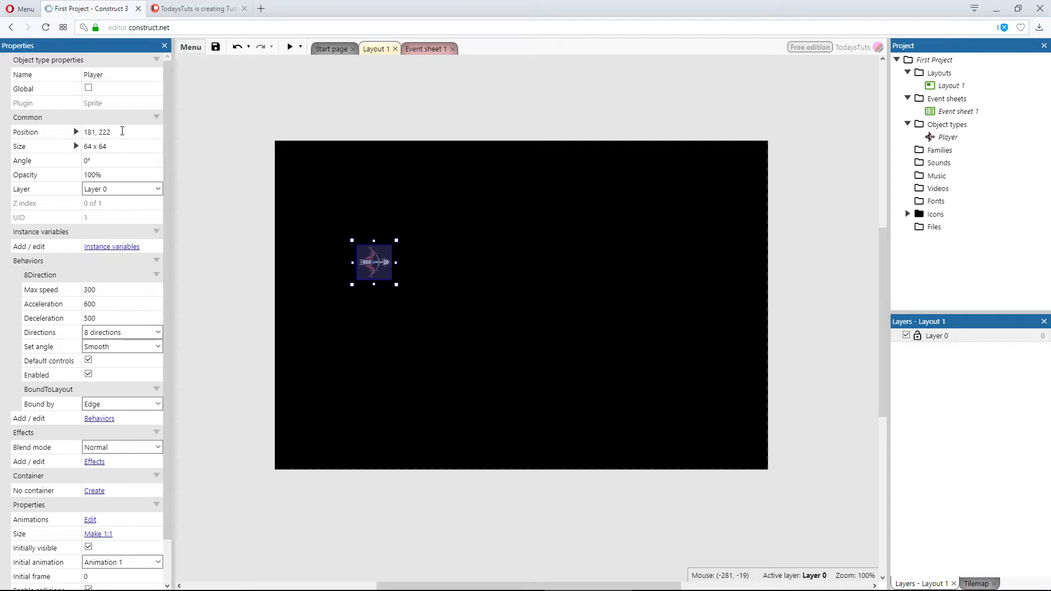
mouse_move(226, 193)
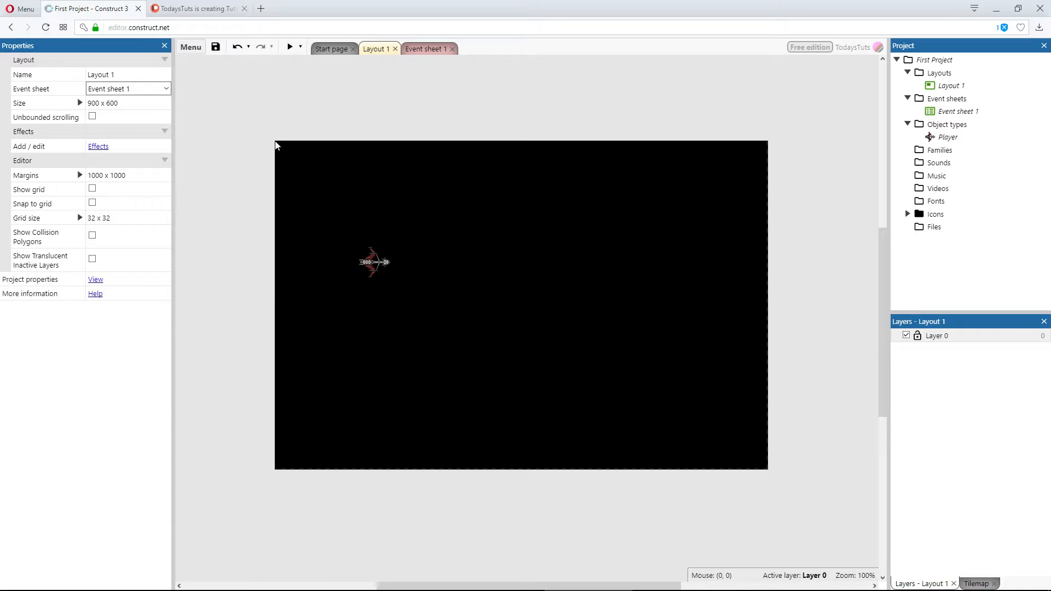
mouse_move(368, 270)
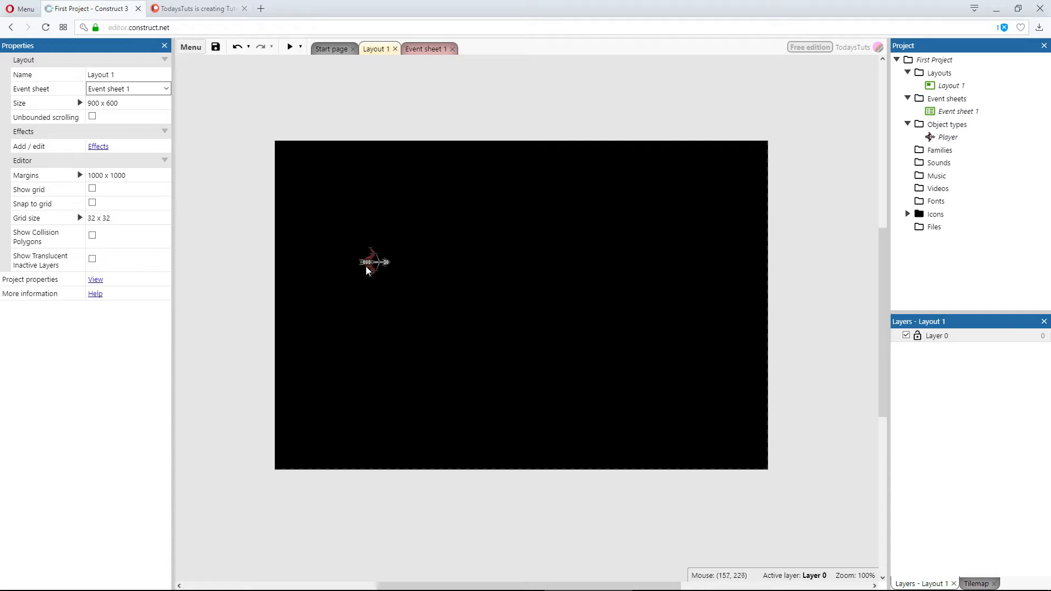
click(373, 262)
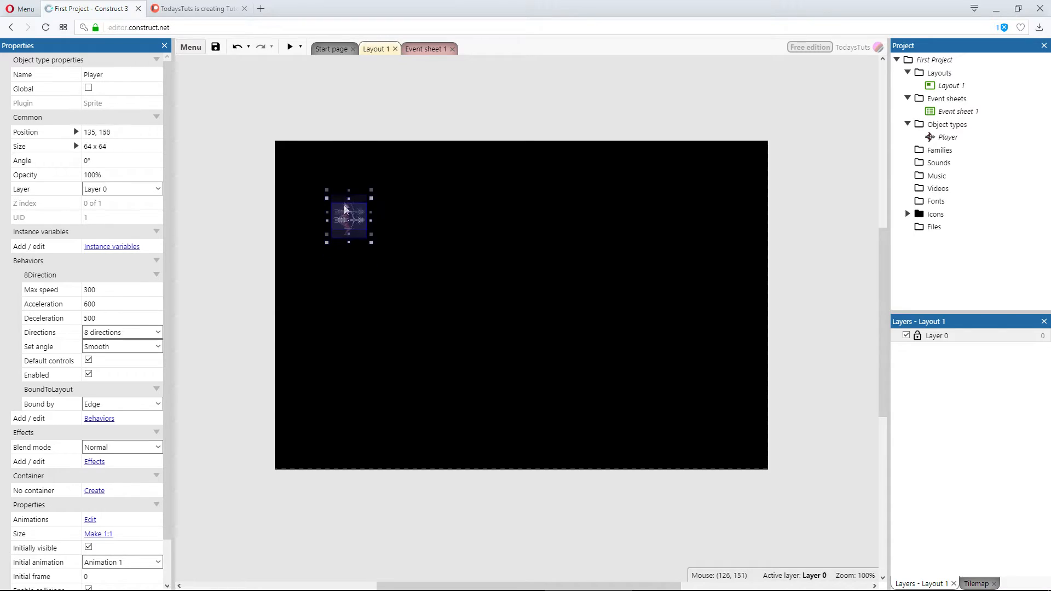
Step: Drag the Player ship up toward the layout's top-left, to position 135, 88
drag(348, 218, 348, 190)
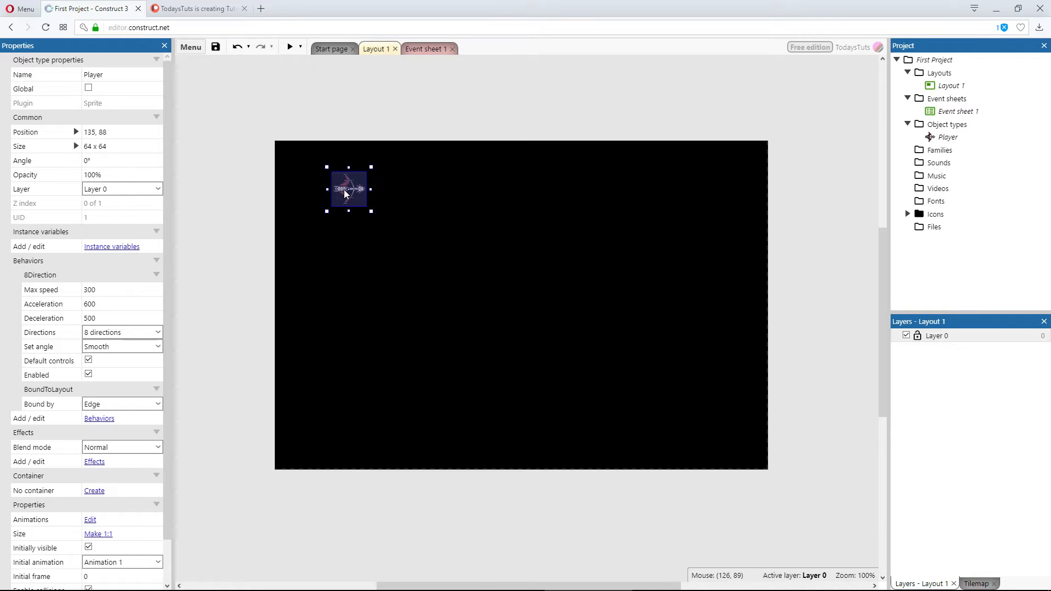
mouse_move(781, 270)
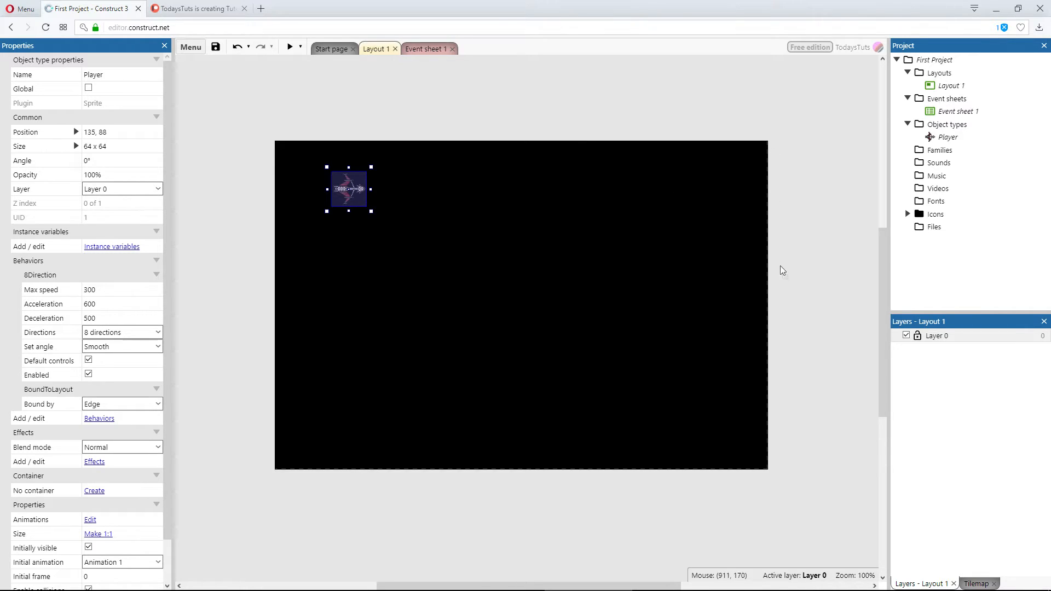
mouse_move(772, 152)
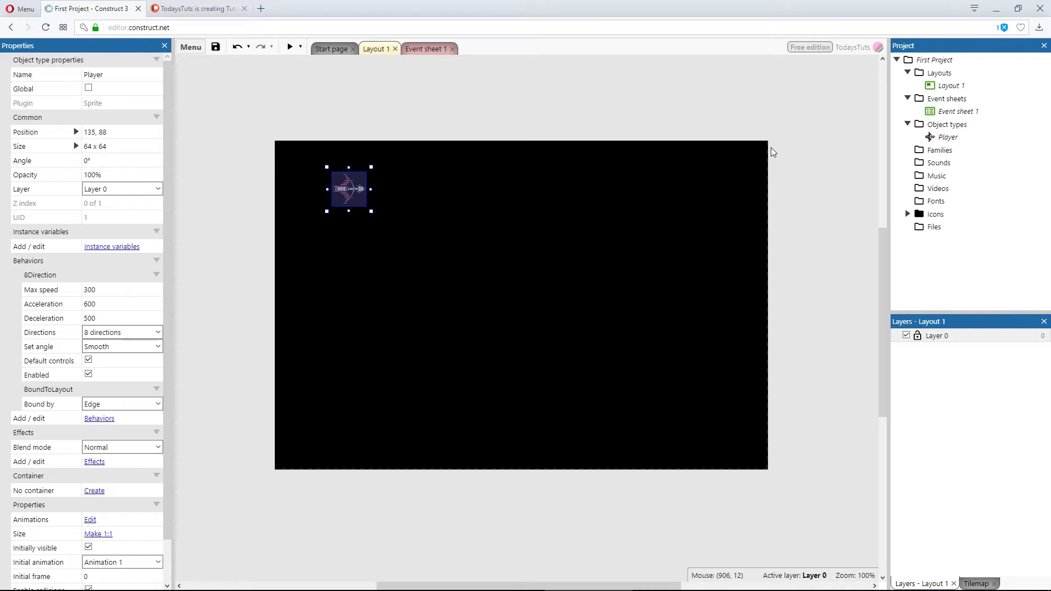
mouse_move(342, 190)
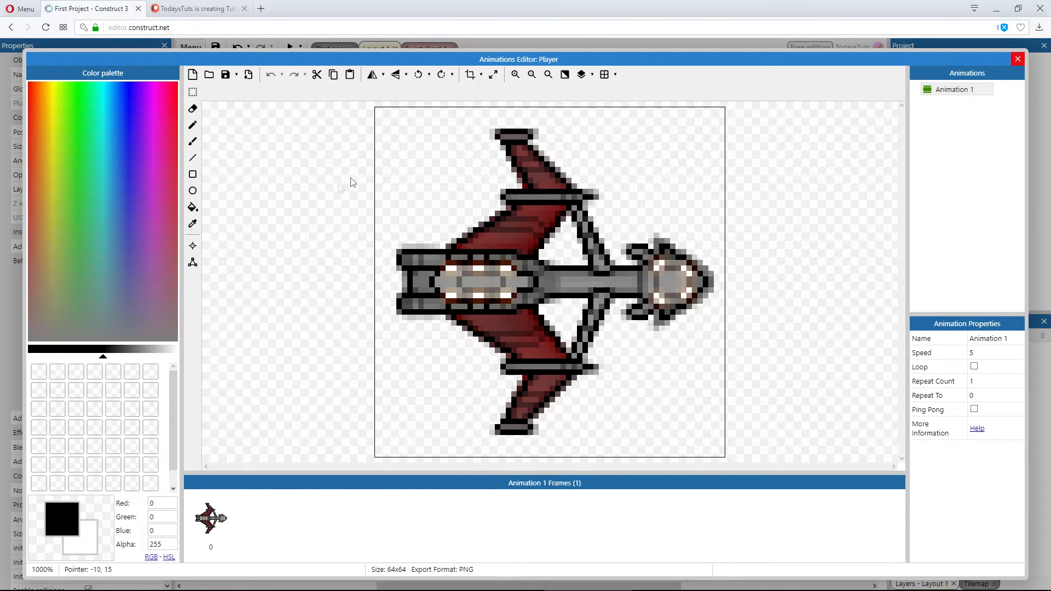
mouse_move(493, 73)
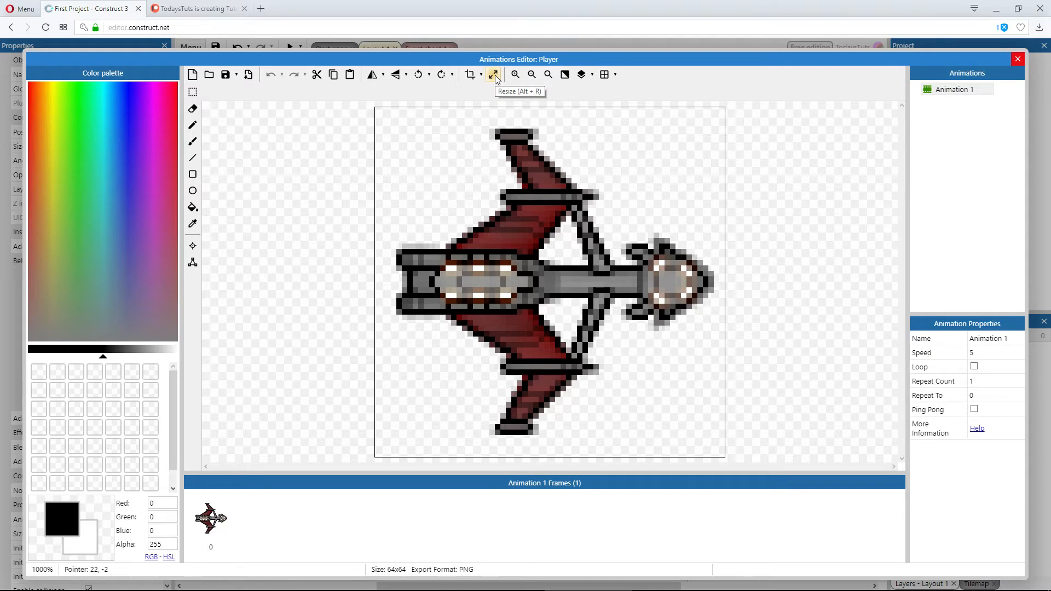
Step: Inspect the ship image's 64 by 64 size in the resize dialog and cancel without changes
click(494, 74)
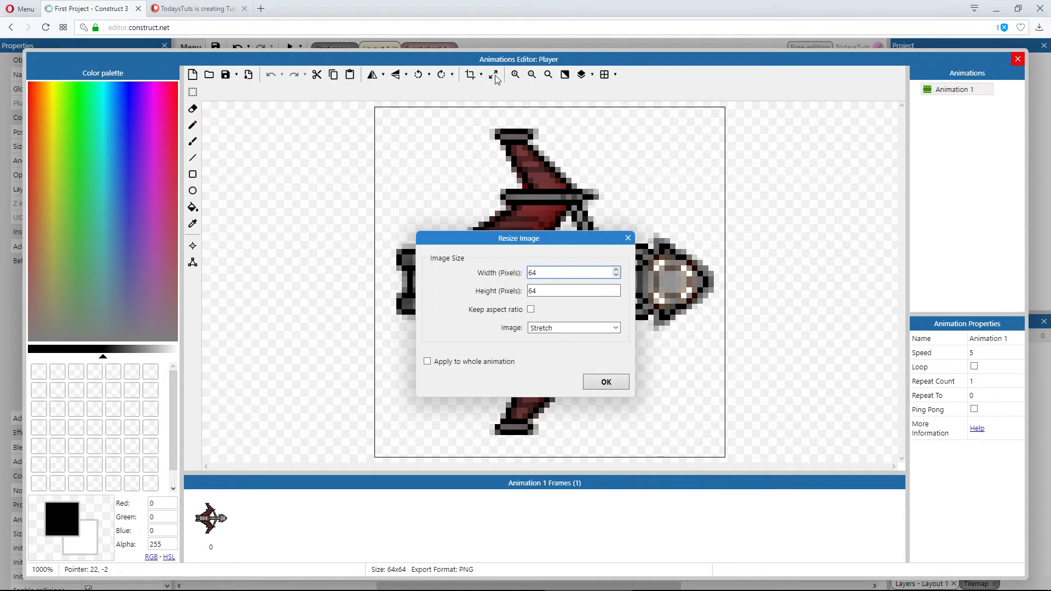
click(570, 290)
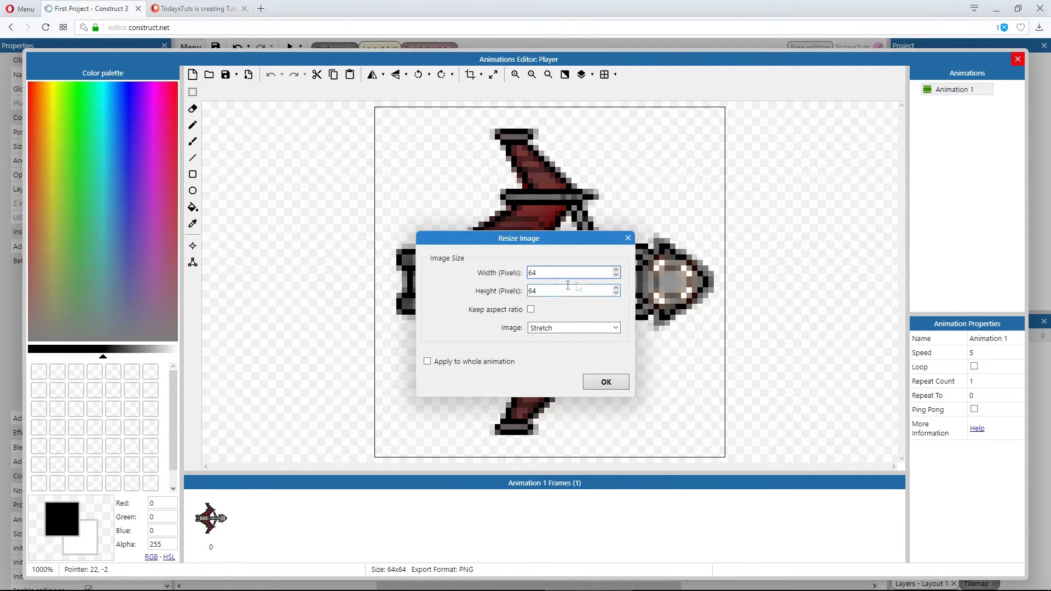
click(604, 381)
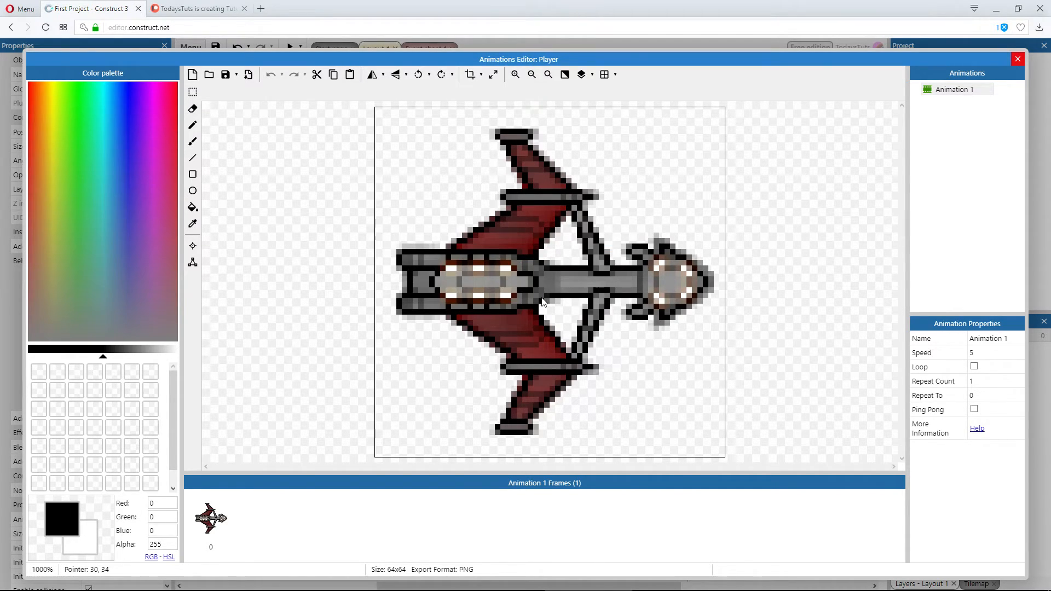
mouse_move(376, 112)
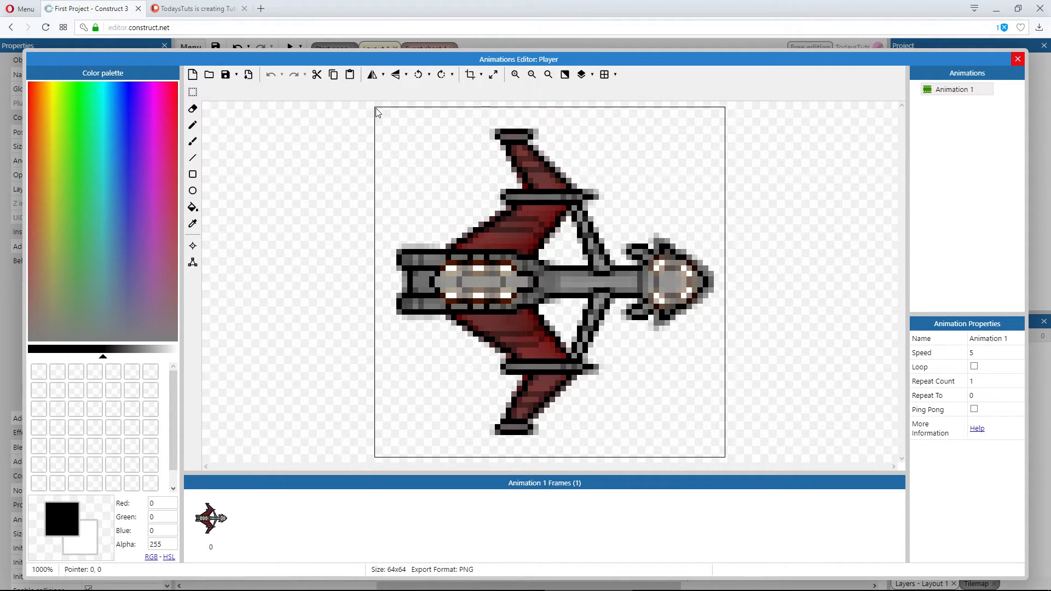
mouse_move(709, 447)
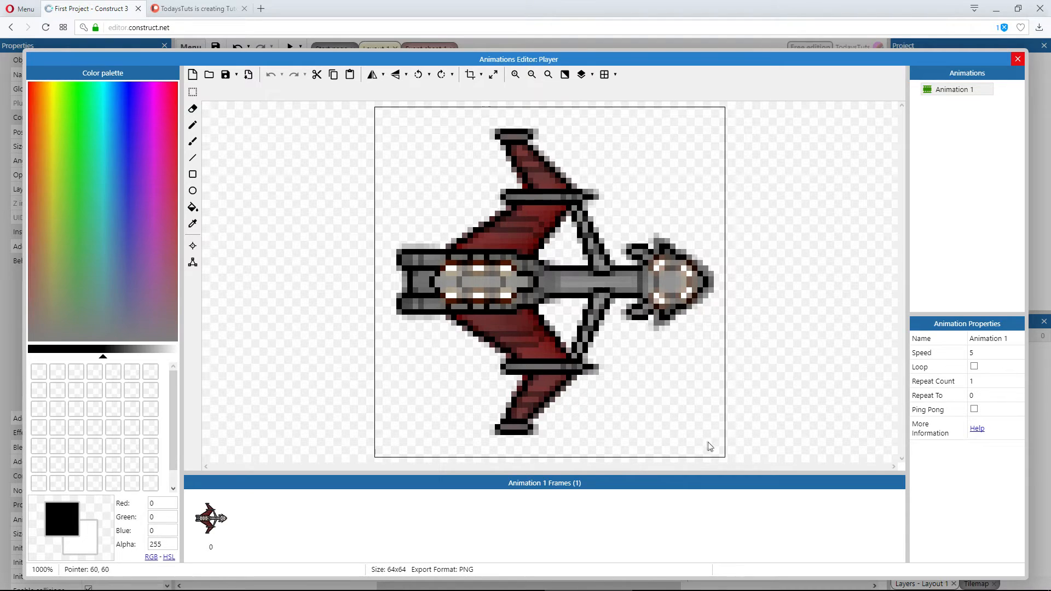
mouse_move(726, 461)
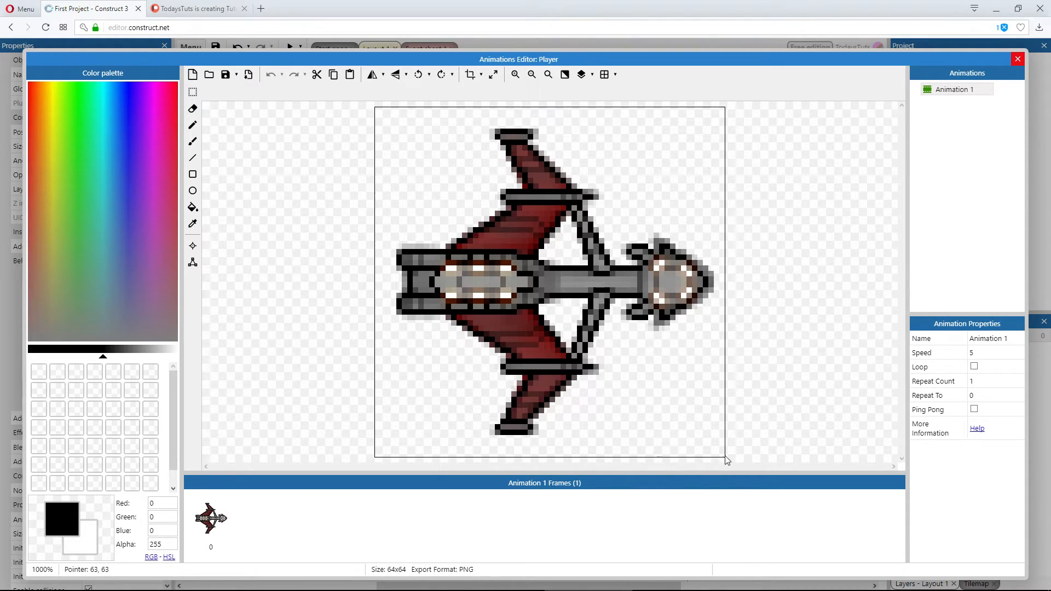
mouse_move(727, 461)
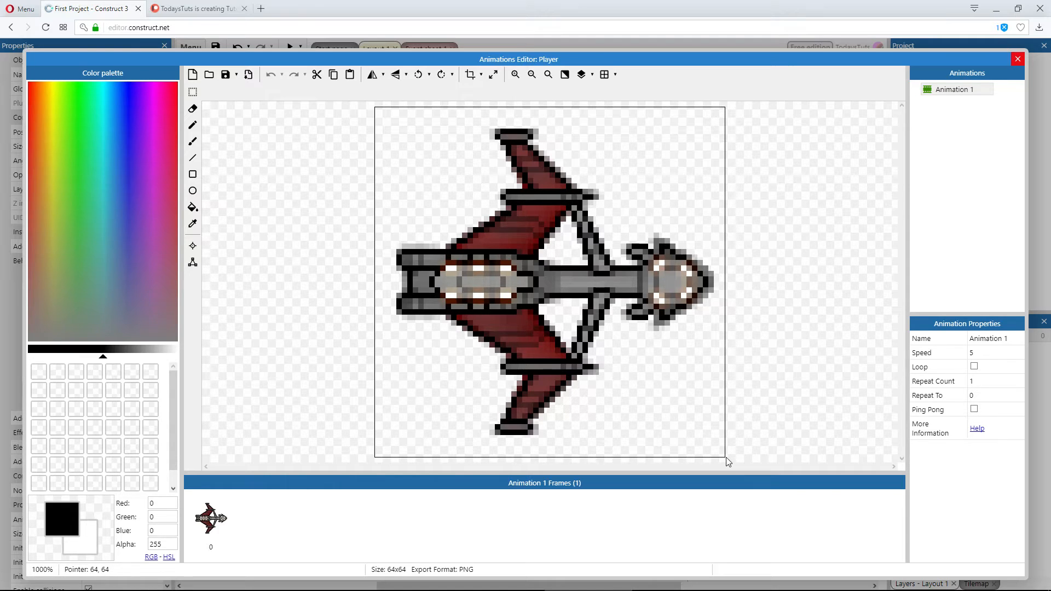
mouse_move(1003, 60)
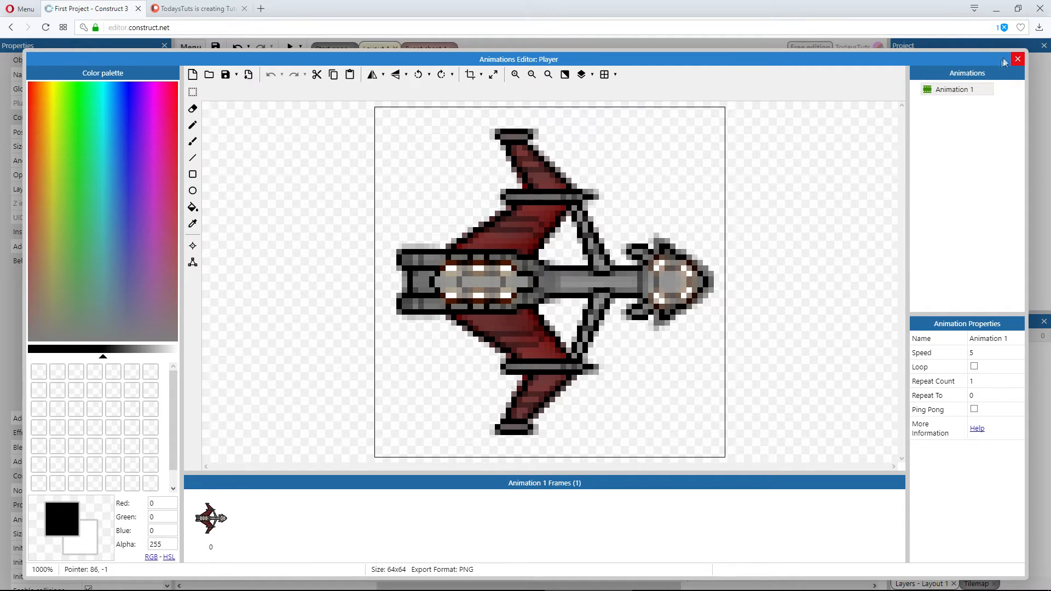
Step: Return to the layout and set the Player ship's position to 0, 0 at the top-left corner
click(1016, 59)
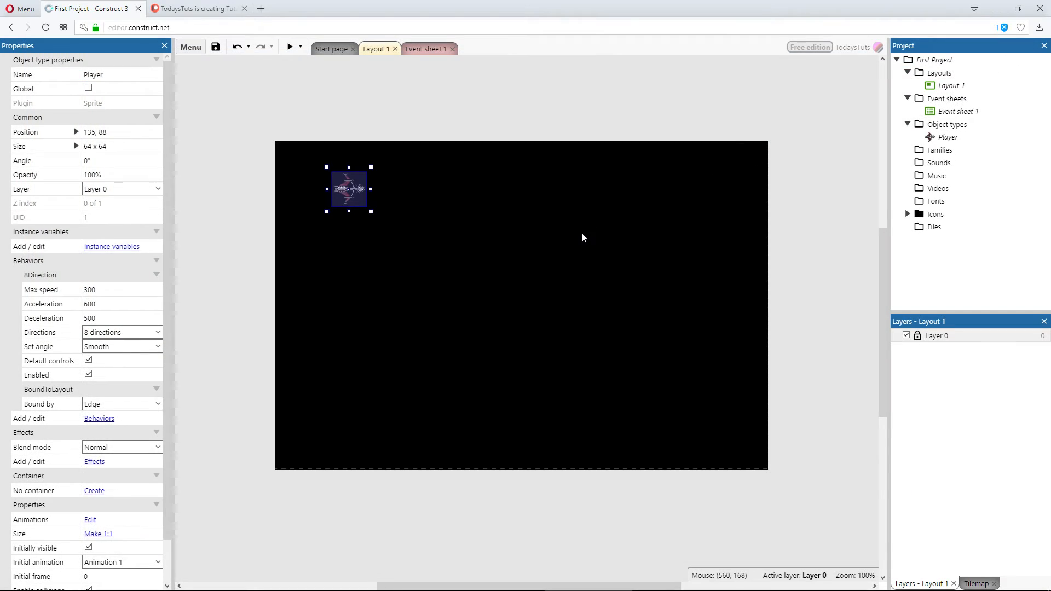
mouse_move(437, 237)
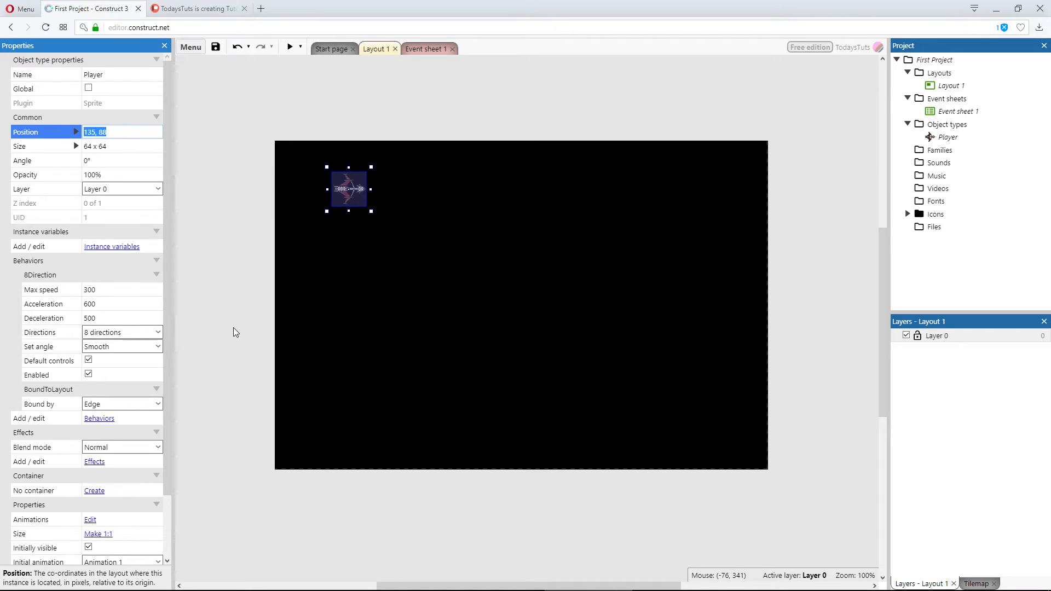
text(0, 0)
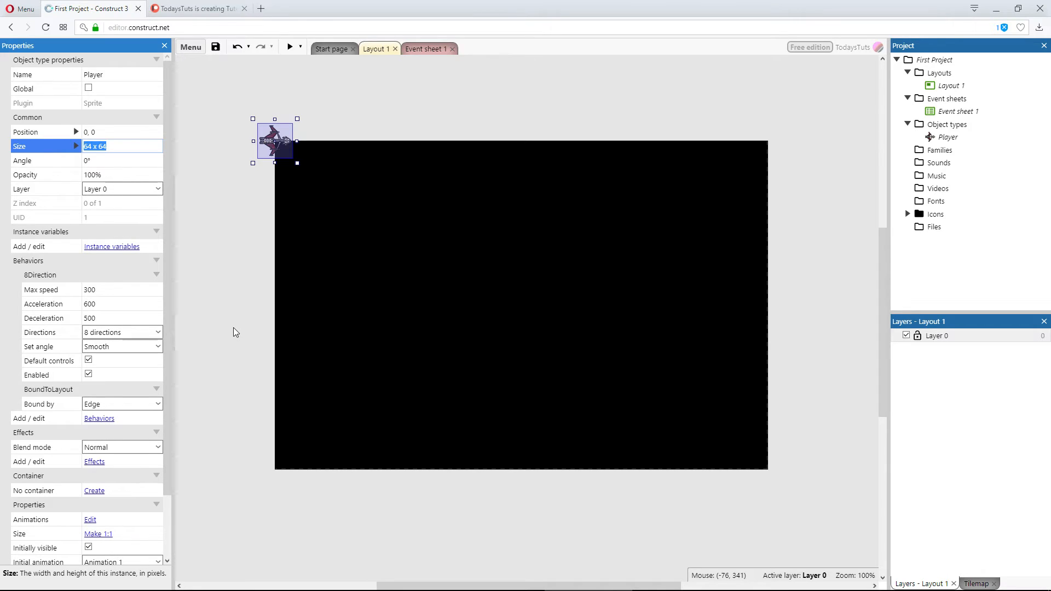
mouse_move(280, 146)
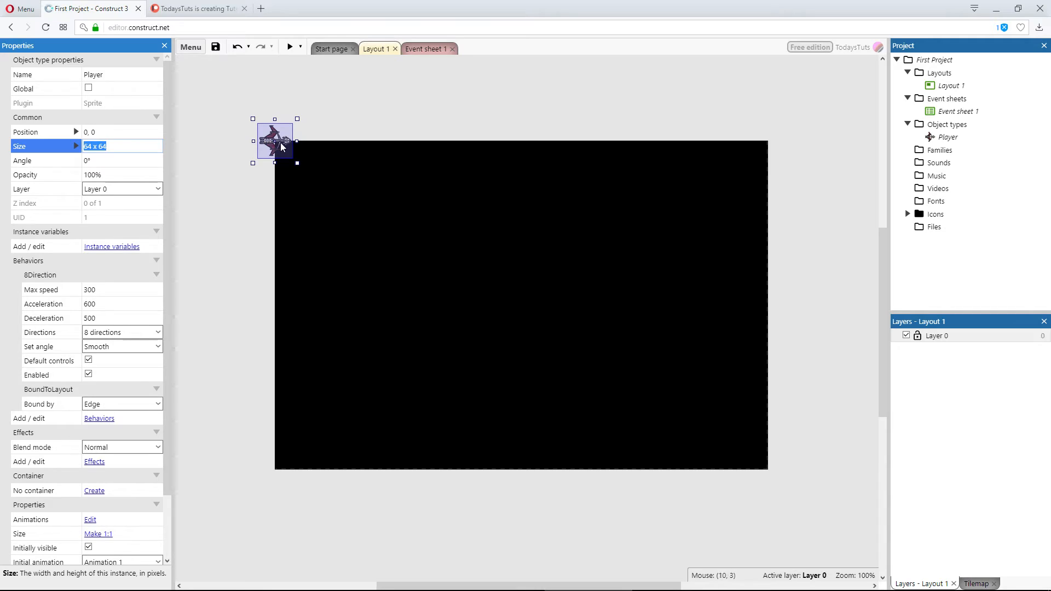
mouse_move(253, 228)
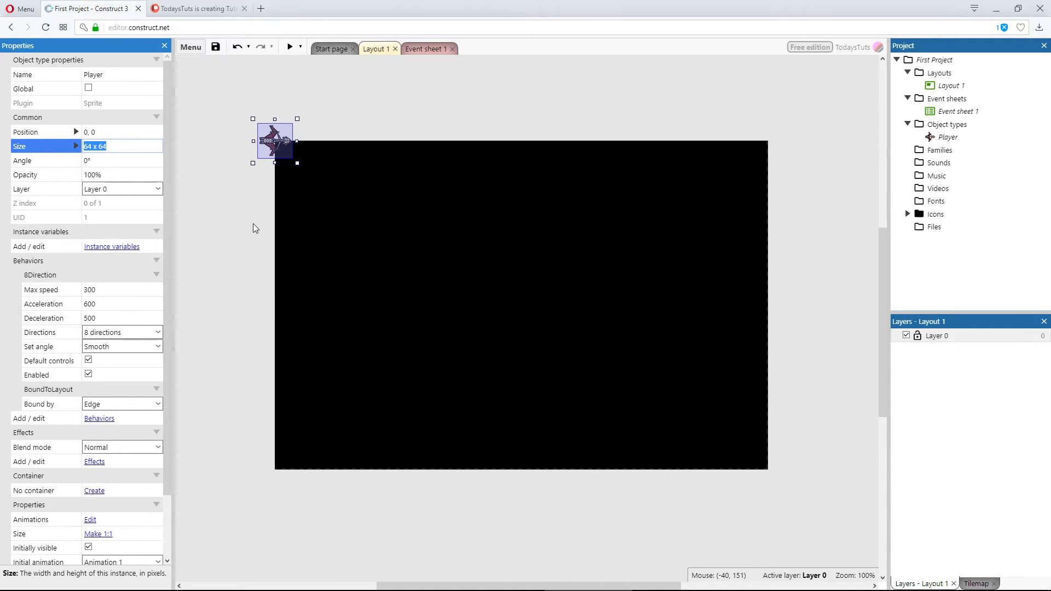
click(274, 141)
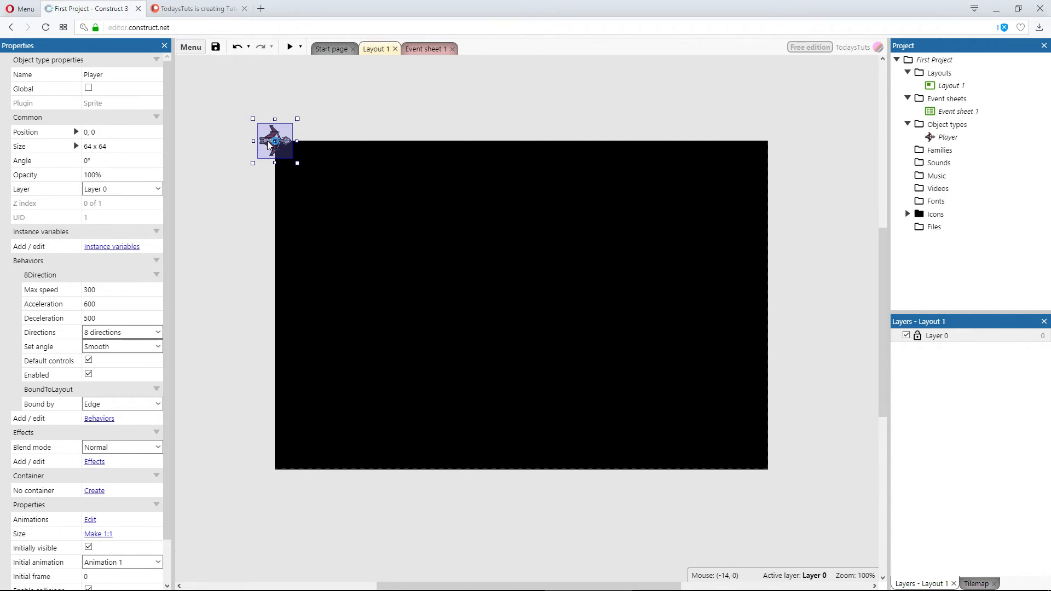
Step: Reopen the ship's image and switch to the image points tool showing the origin at 32, 32
double_click(274, 141)
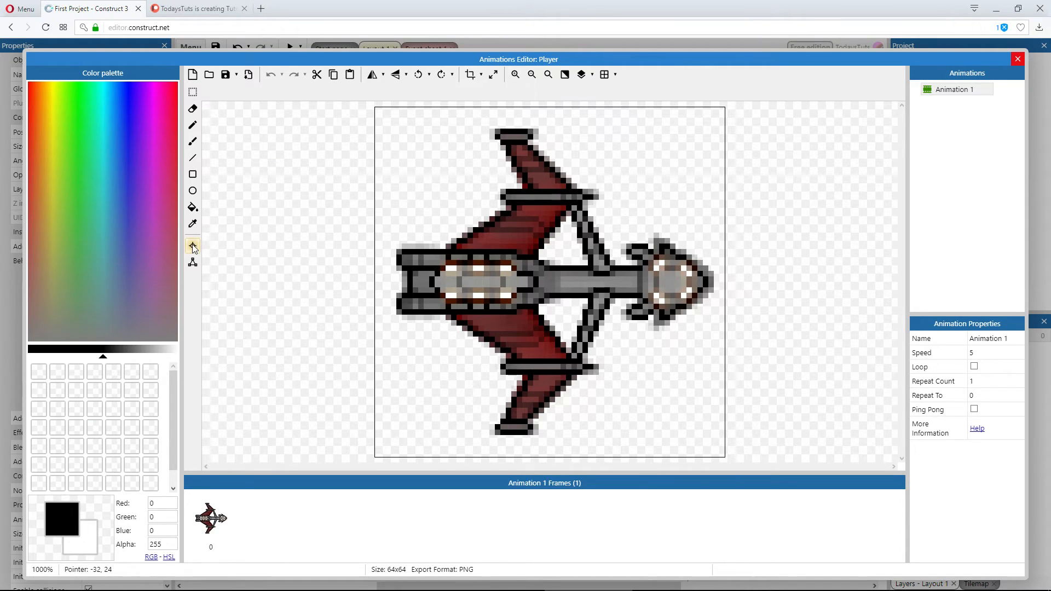
mouse_move(192, 246)
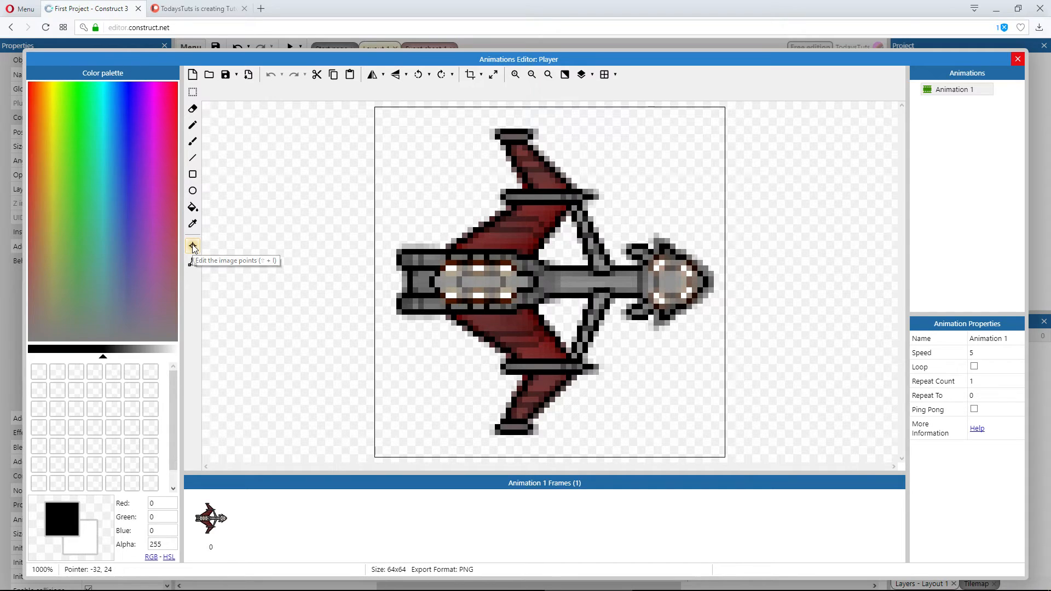
click(193, 246)
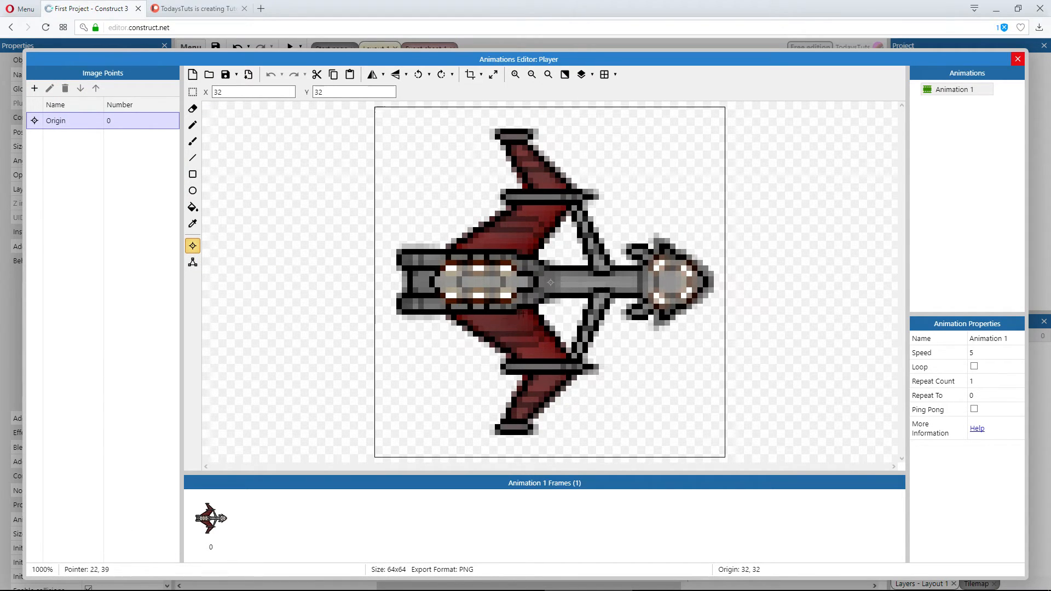
mouse_move(327, 294)
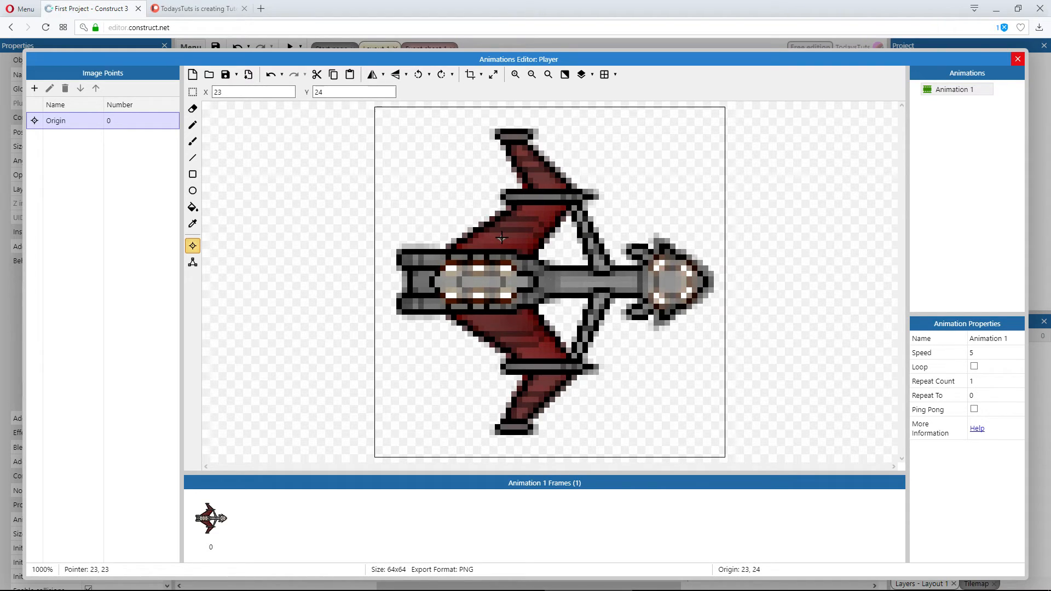
mouse_move(363, 312)
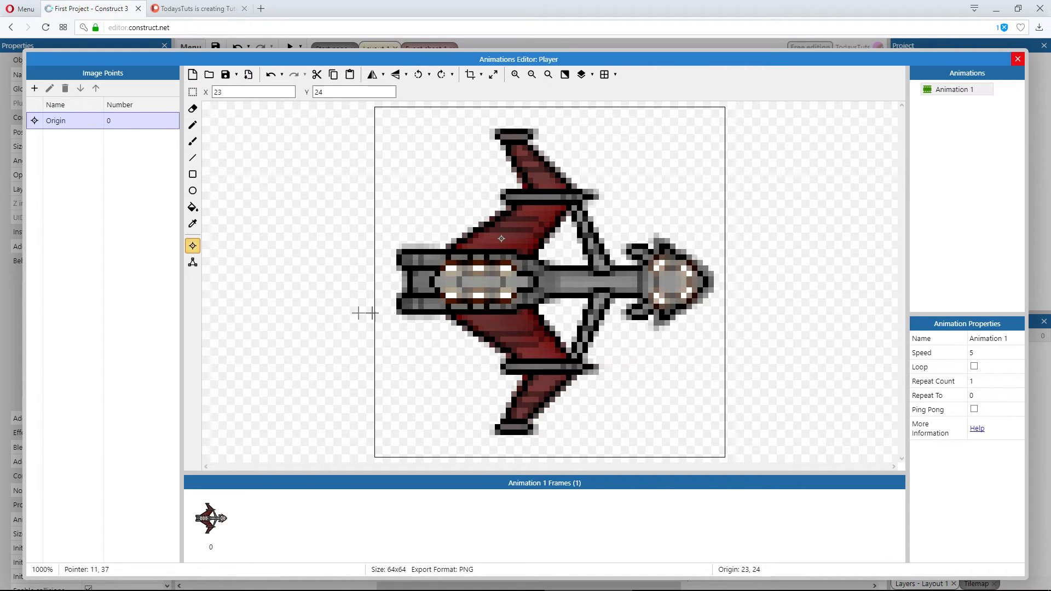
mouse_move(323, 313)
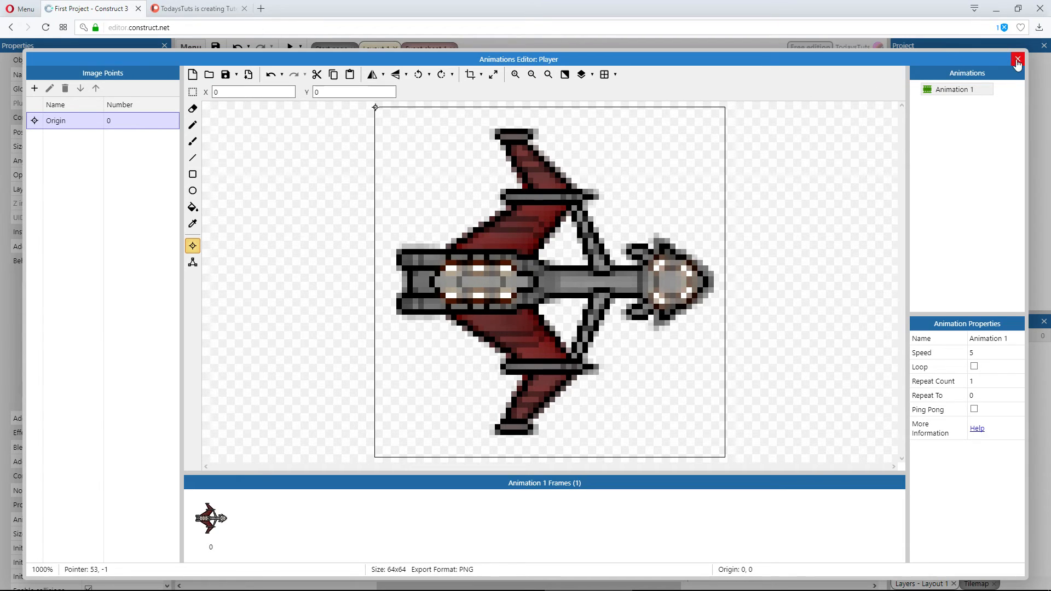
Step: Close the Animations Editor, returning to the layout with the ship at origin 0, 0
click(1017, 59)
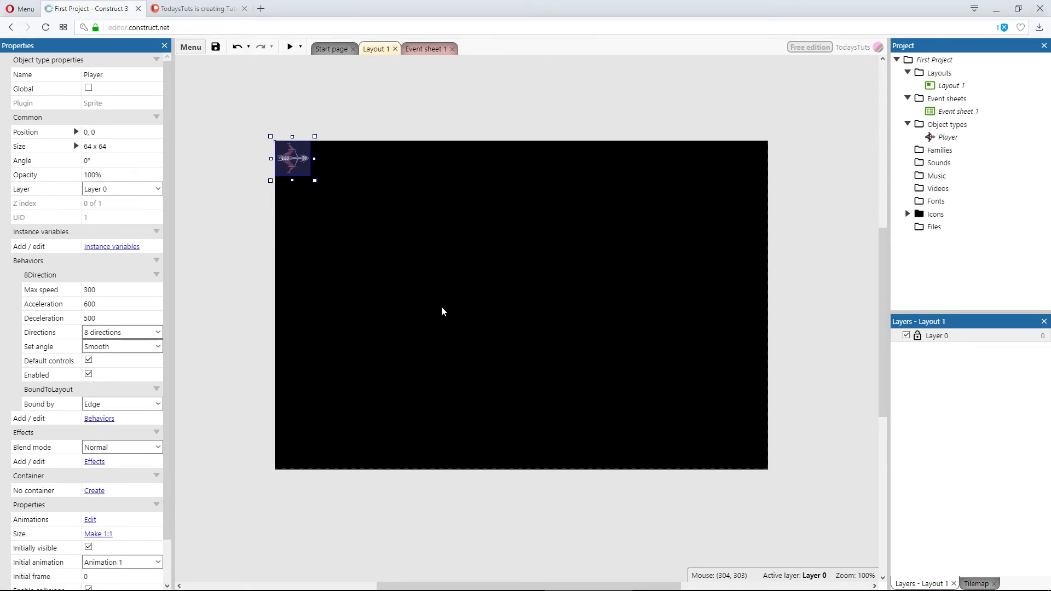
mouse_move(248, 195)
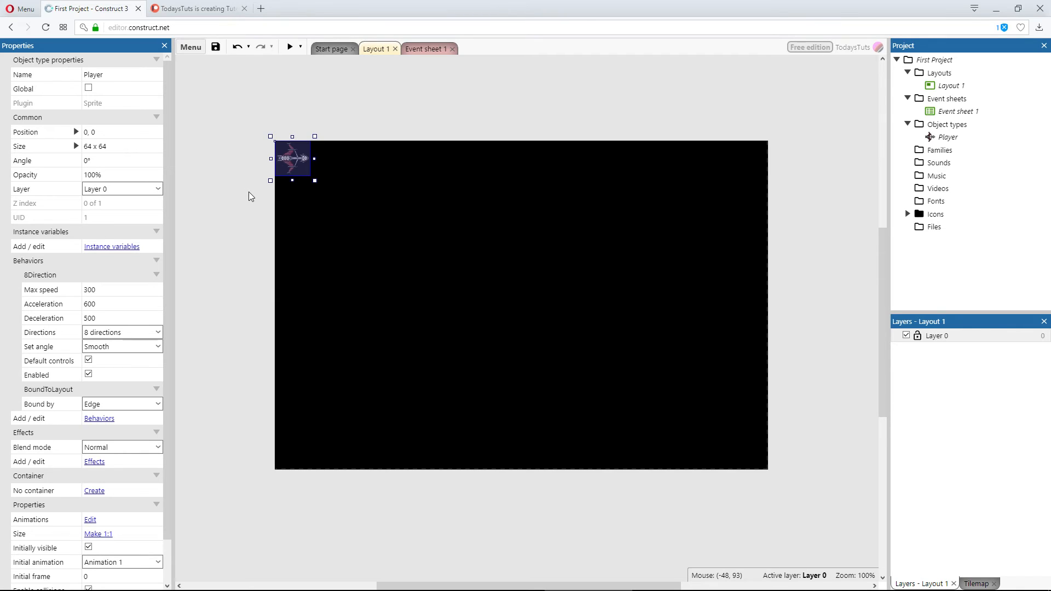
mouse_move(253, 204)
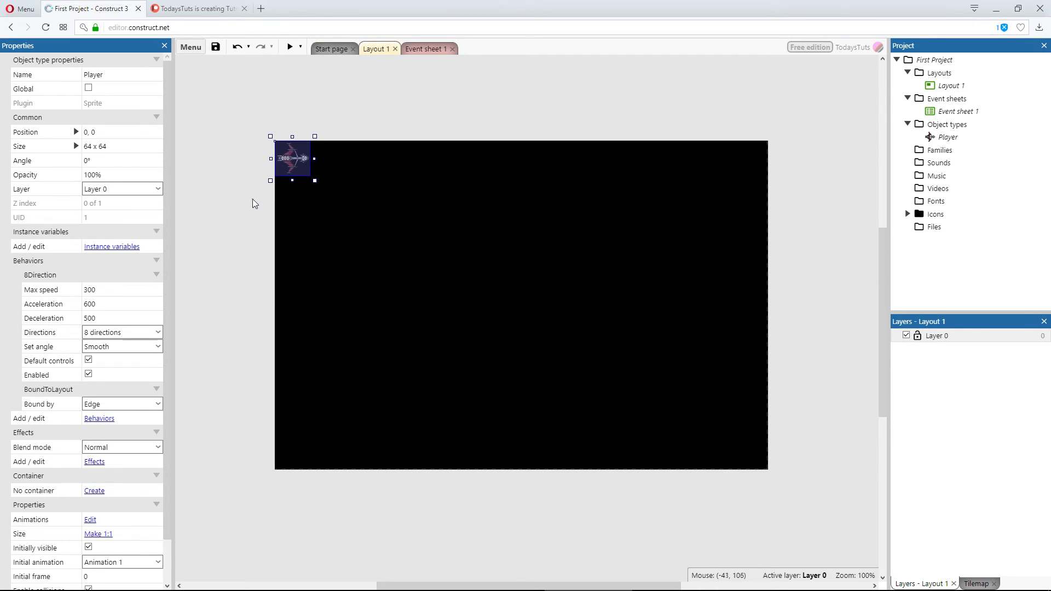
mouse_move(312, 246)
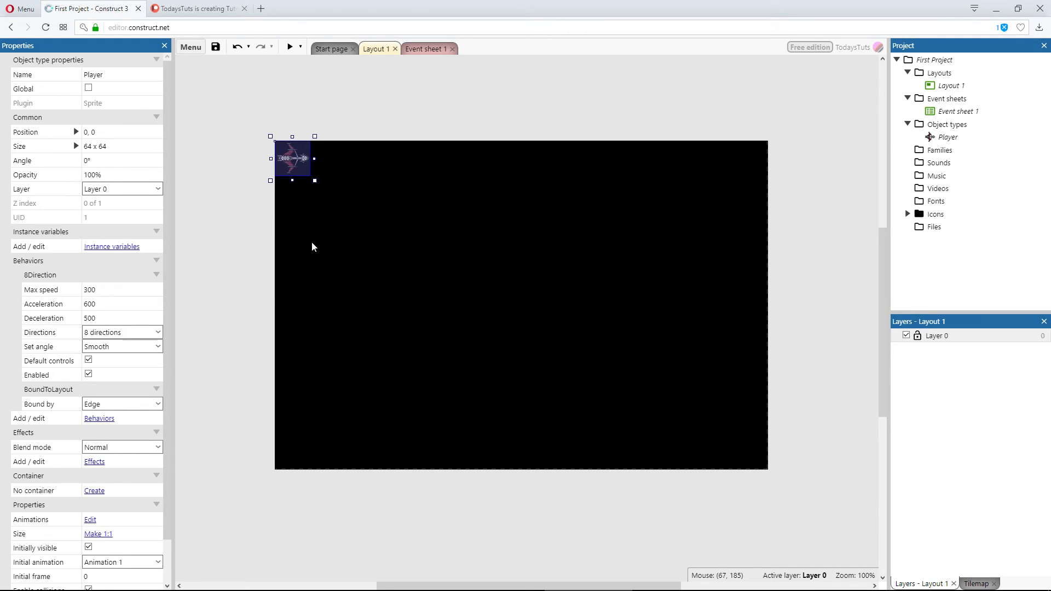
mouse_move(285, 160)
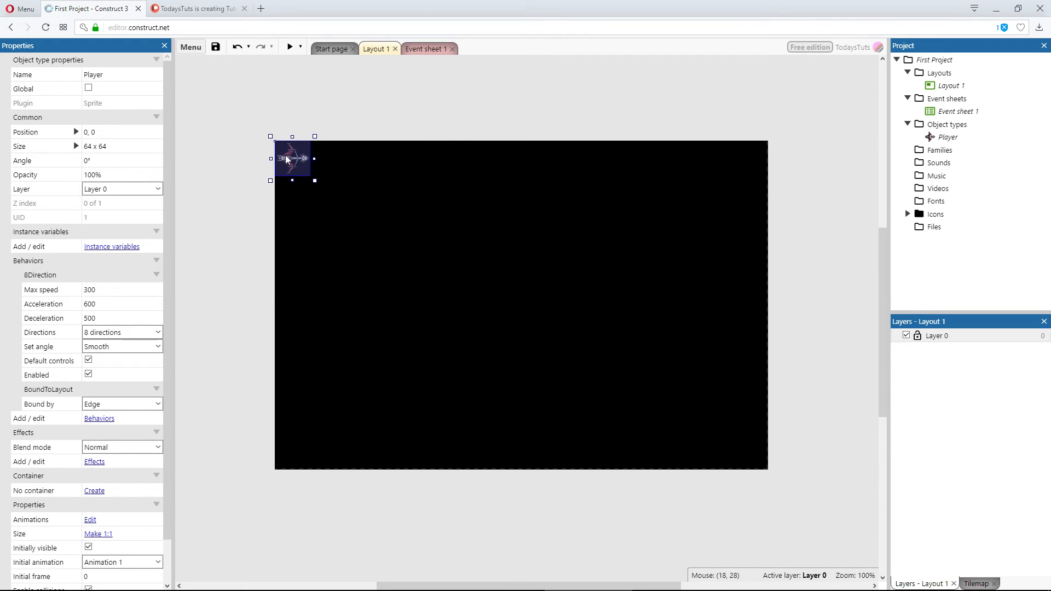
Step: Drag the Player ship left of the layout, then above its top edge to position 59, -99
drag(292, 159, 244, 160)
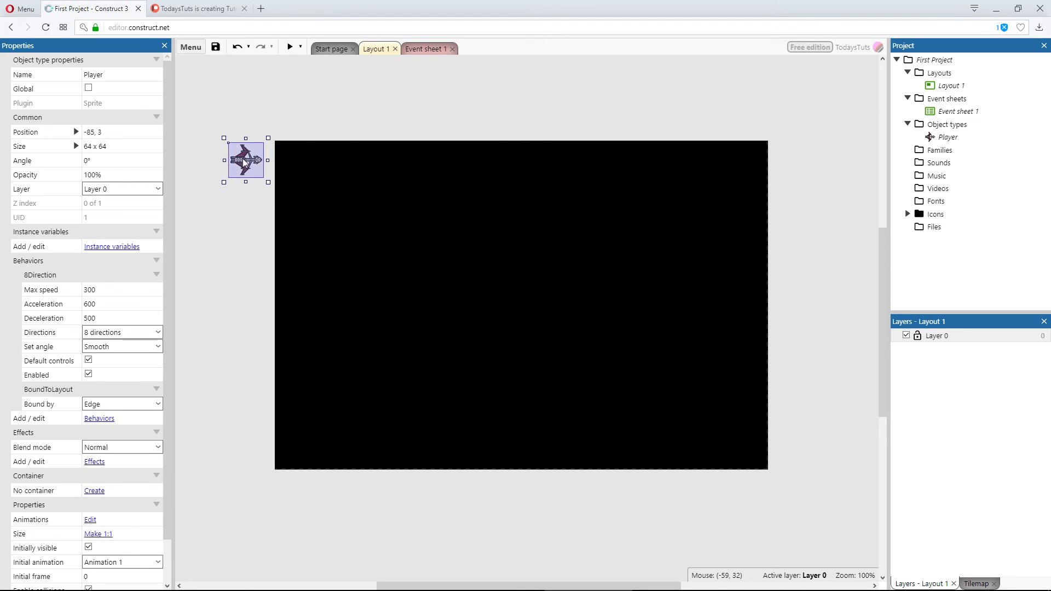
drag(244, 161, 242, 160)
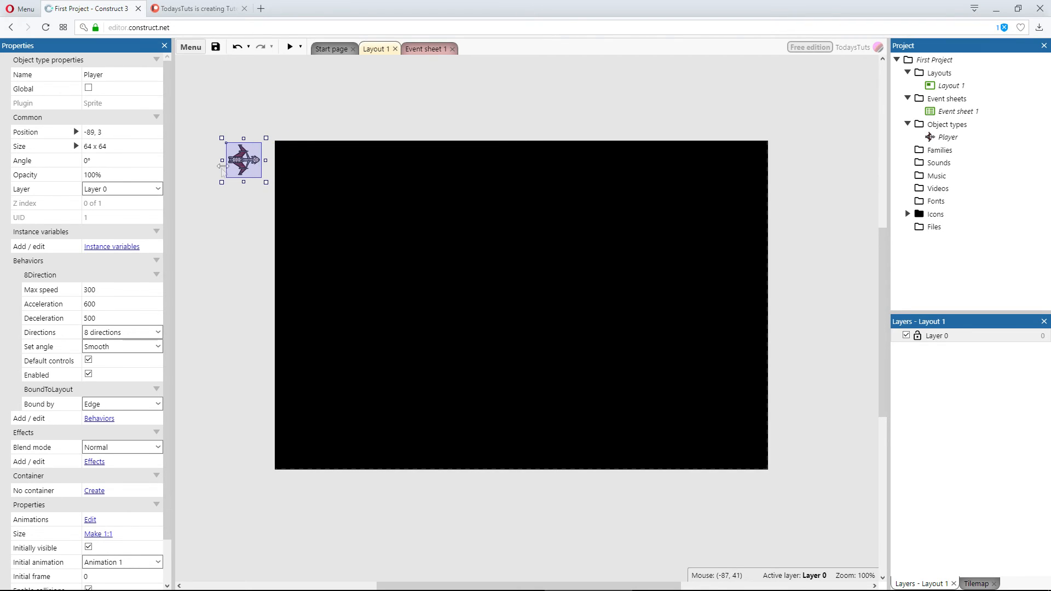
mouse_move(171, 184)
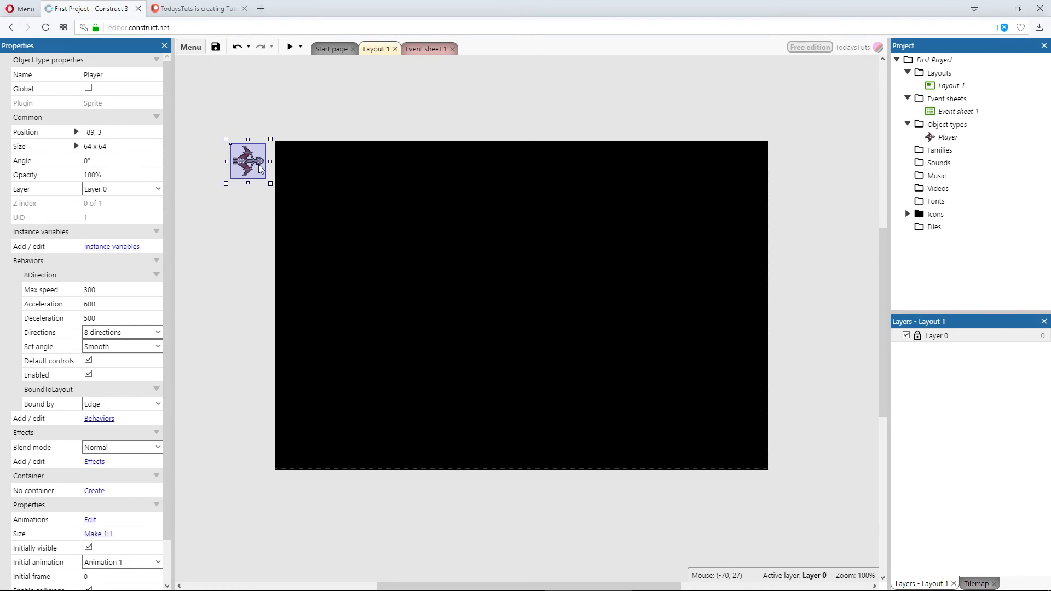
drag(249, 160, 324, 104)
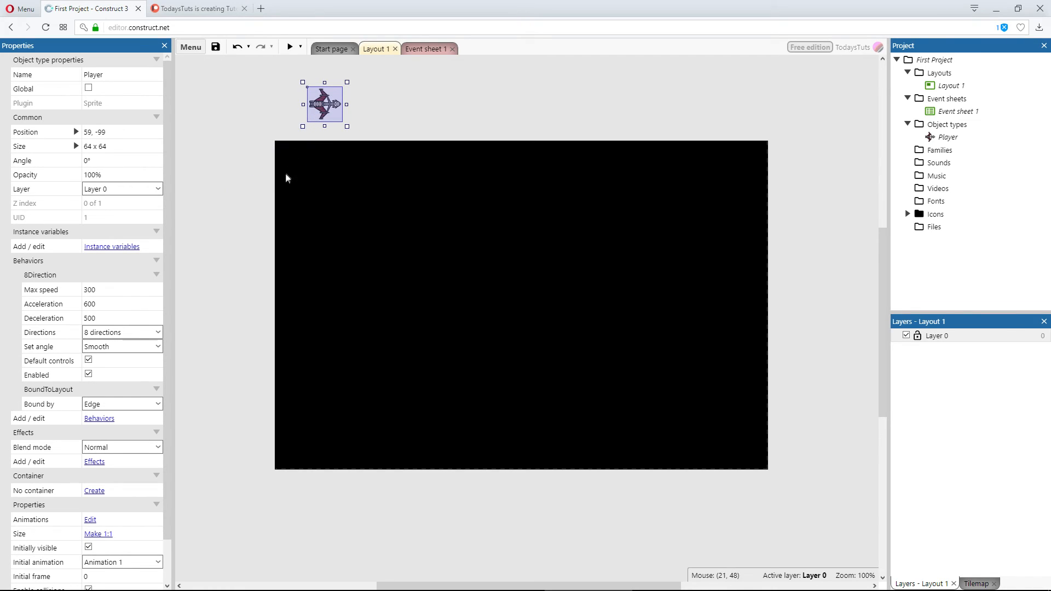
mouse_move(269, 187)
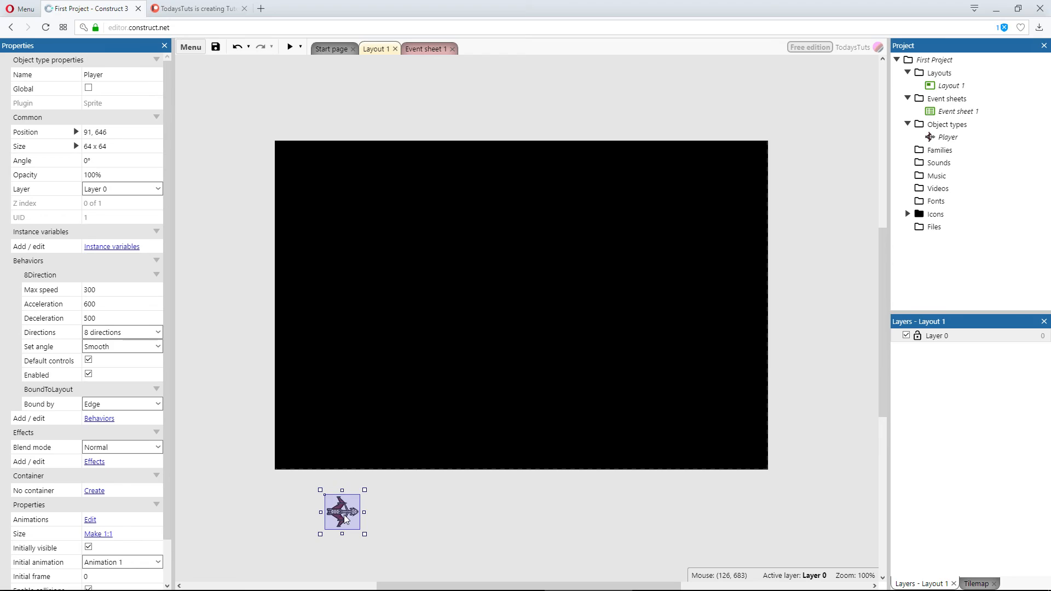
mouse_move(122, 155)
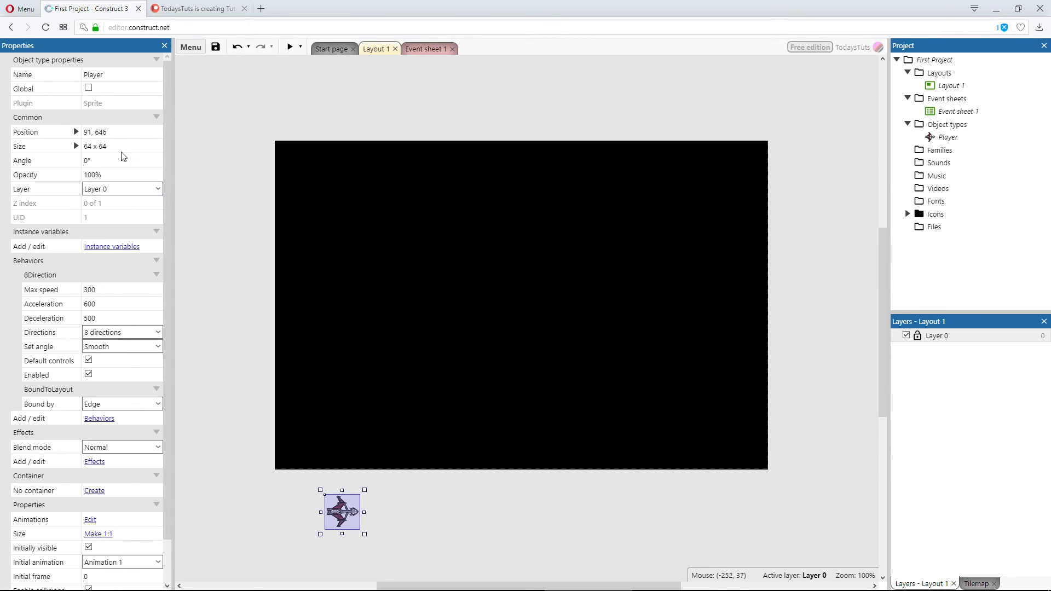
mouse_move(176, 194)
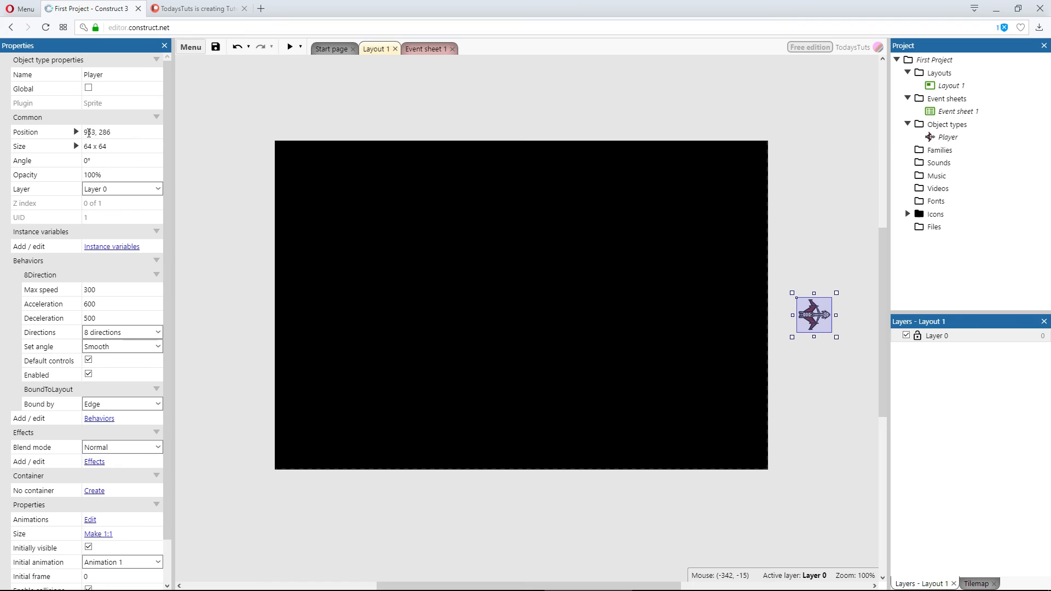
mouse_move(203, 162)
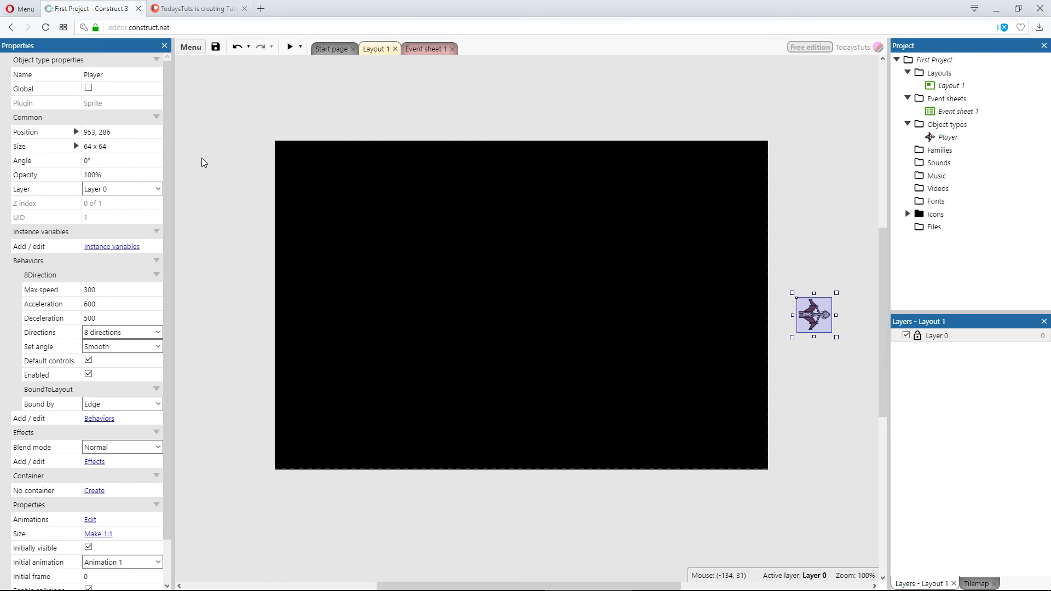